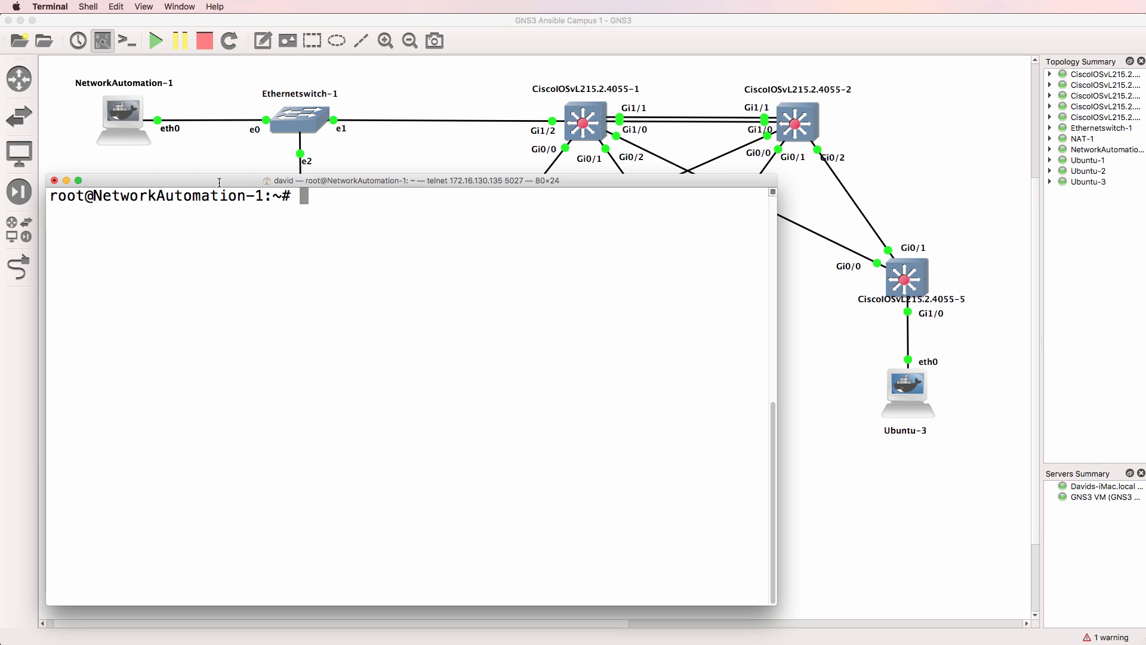
Start Python, assign mystr1 = "Hello World", echo it, and try Tab completion after mystr1.
{"action": "type", "text": "python"}
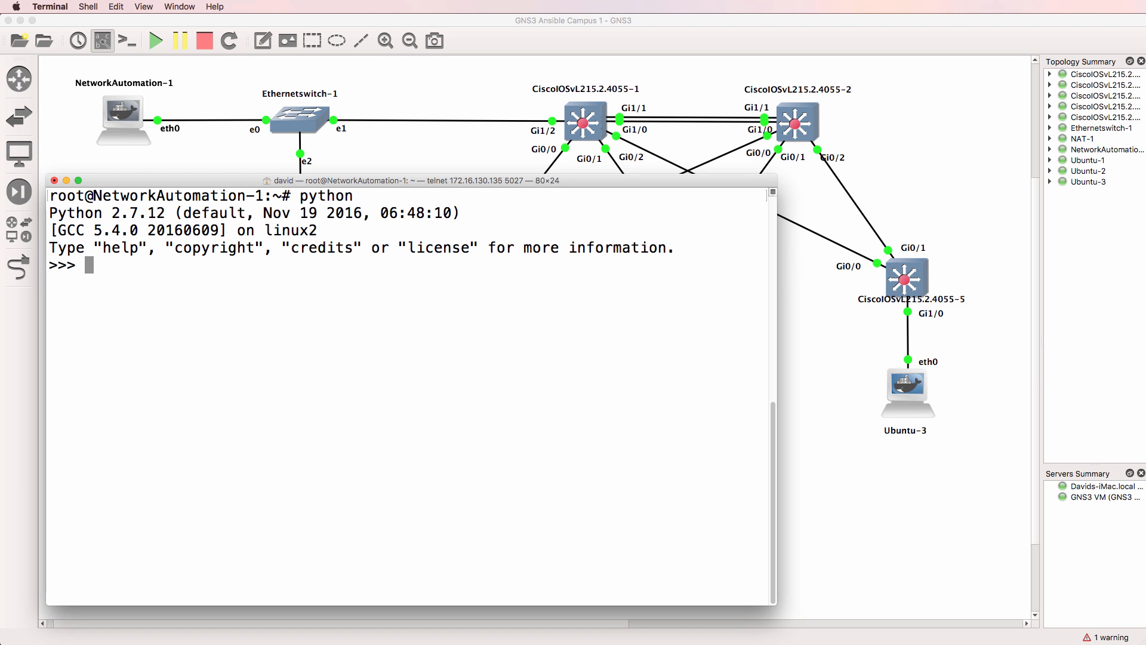
{"action": "type", "text": "mystr"}
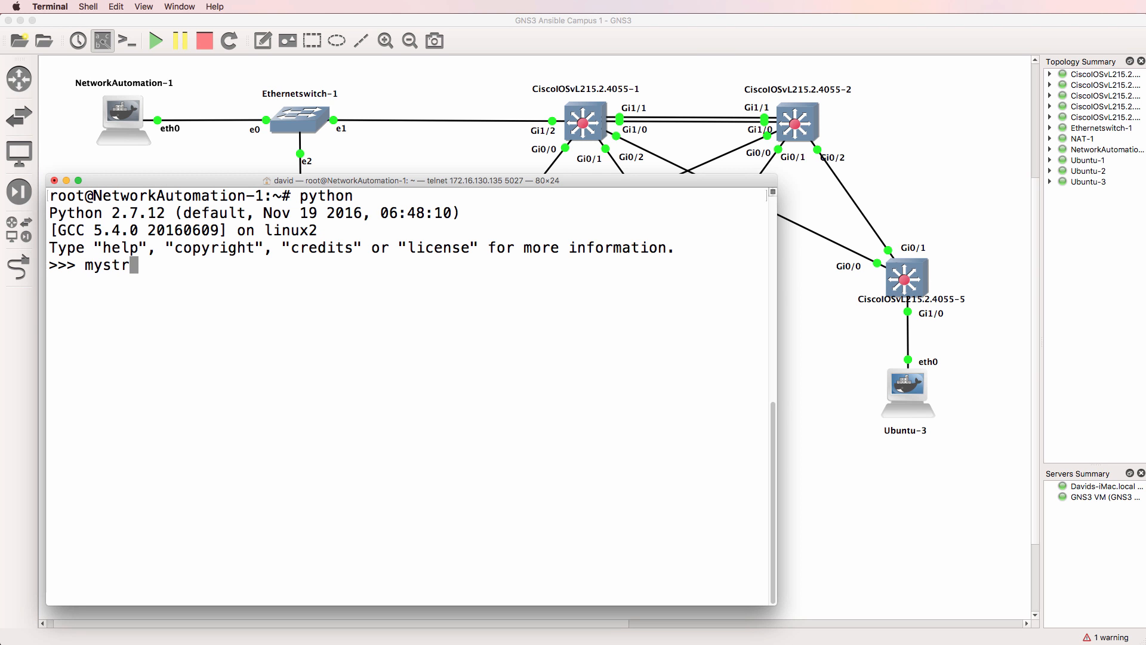
{"action": "type", "text": "1 = \""}
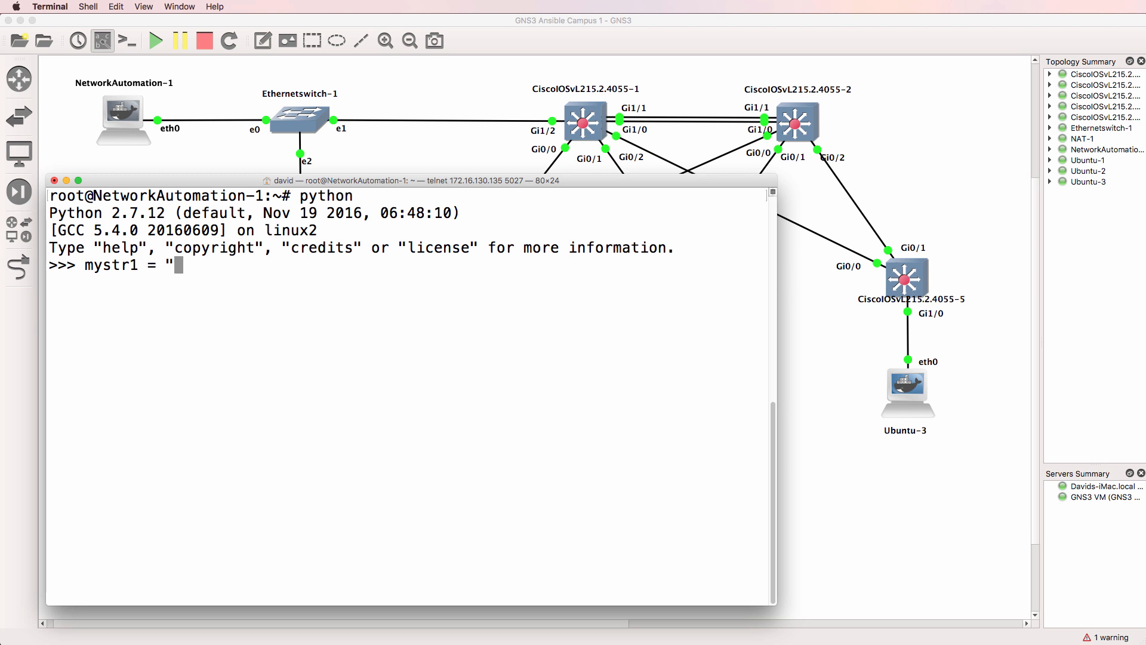
{"action": "type", "text": "Hello World"}
{"action": "type", "text": "print"}
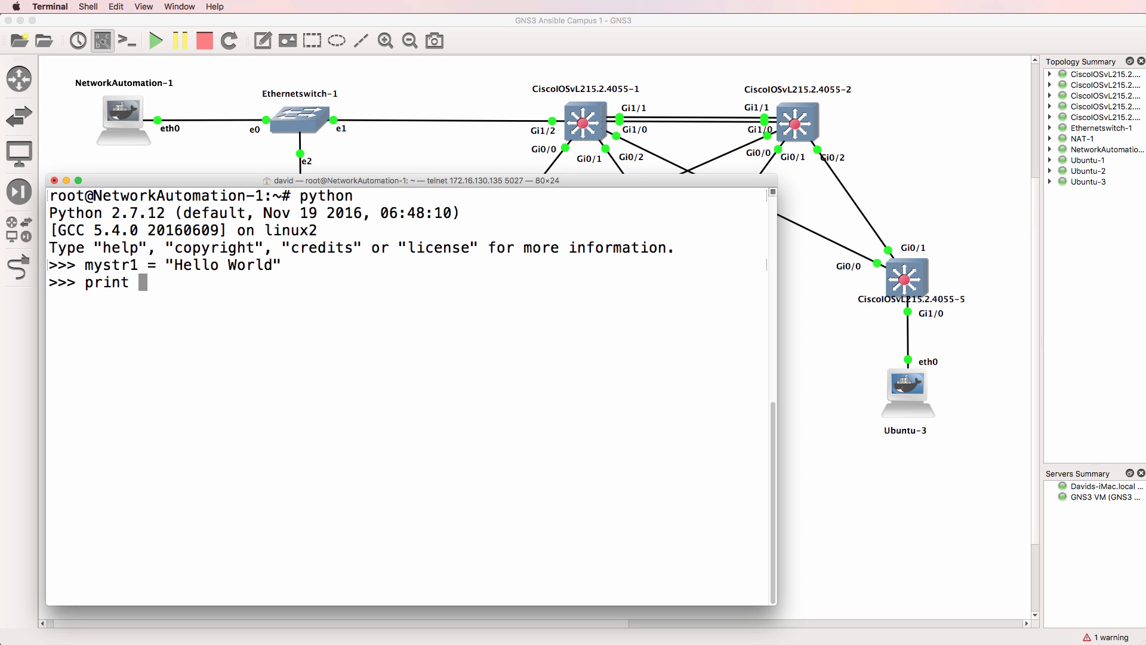
{"action": "type", "text": "mystr1"}
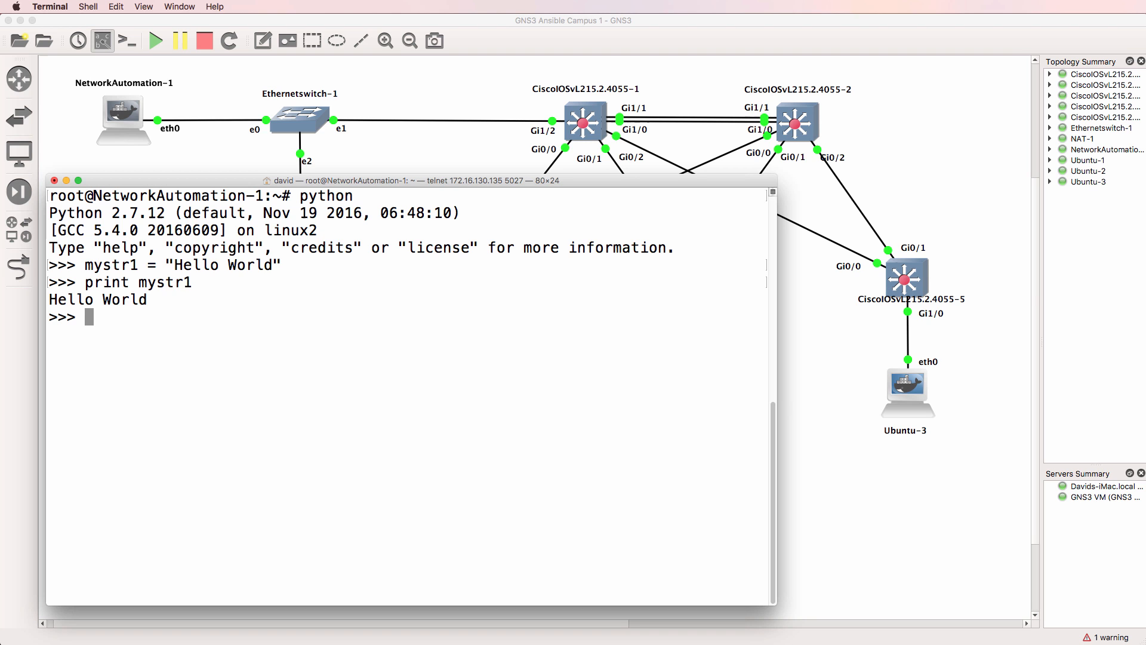
{"action": "type", "text": "myst"}
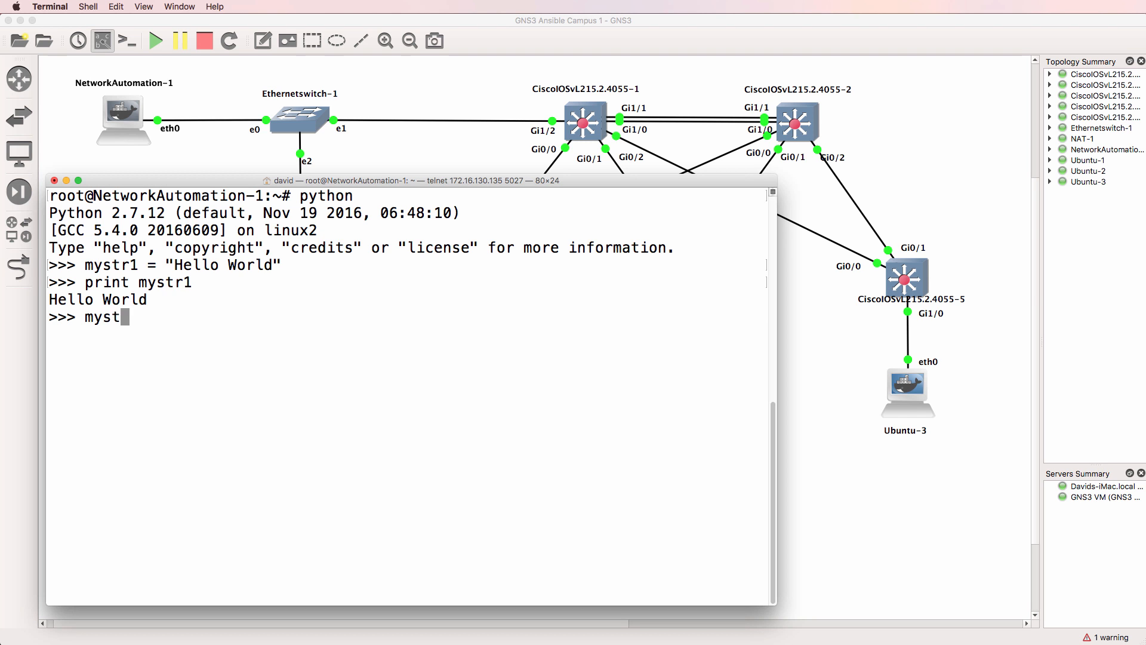
{"action": "type", "text": "r1."}
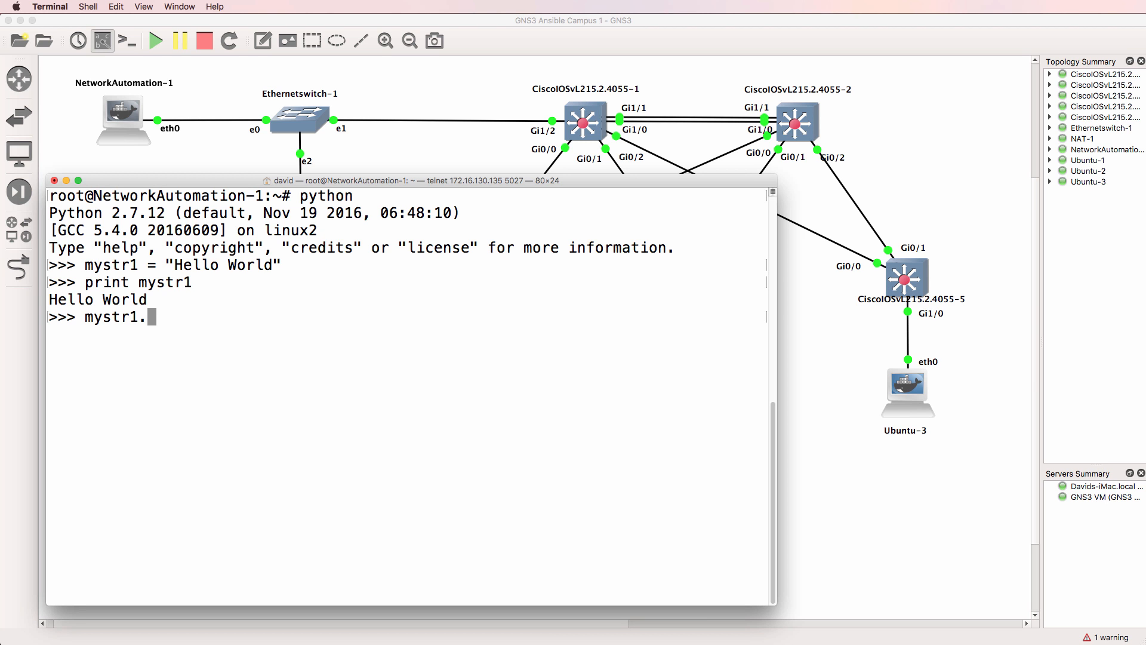
{"action": "key", "text": "Backspace"}
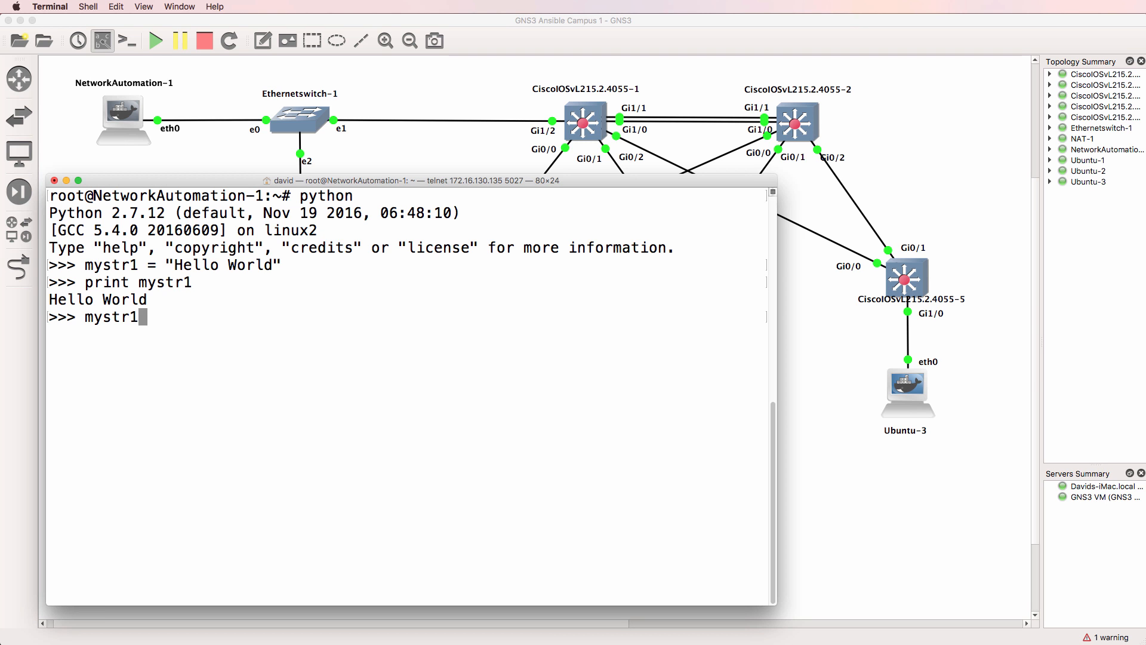
Import time, try time. and history (undefined in plain Python), then echo mystr1 again.
{"action": "type", "text": "import"}
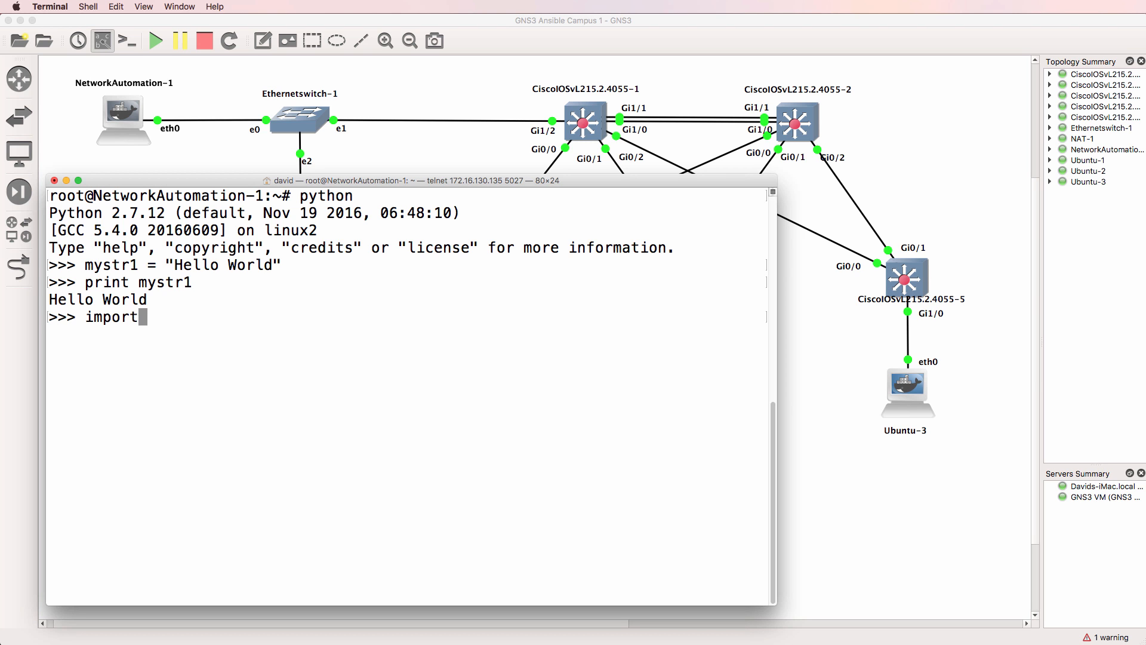
{"action": "type", "text": "time"}
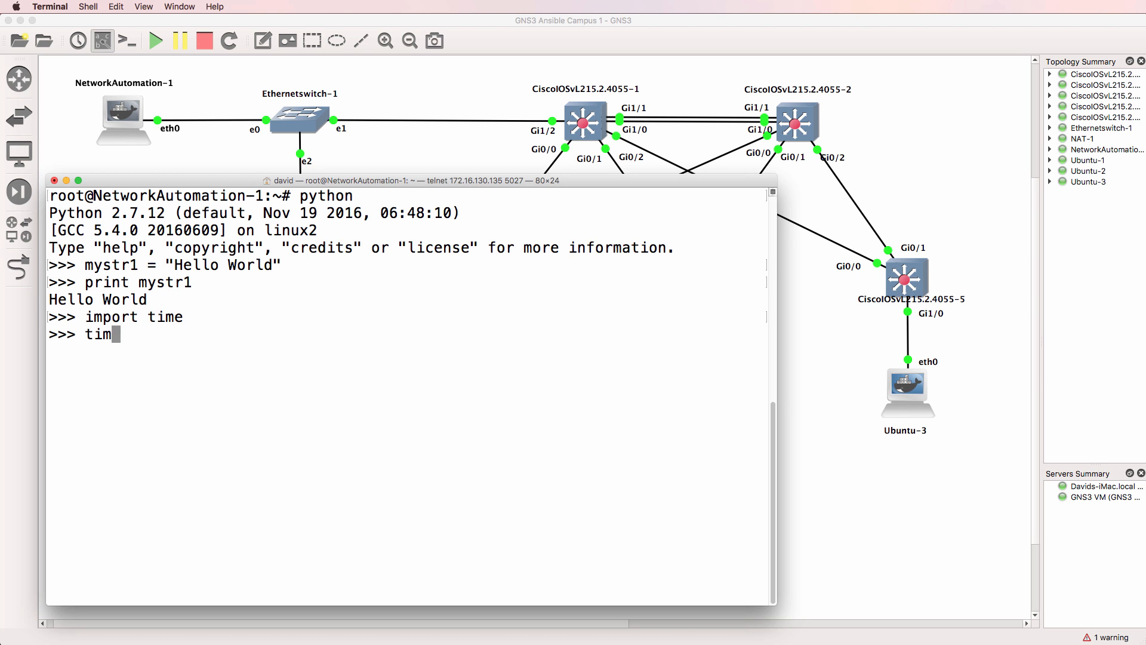
{"action": "type", "text": "e."}
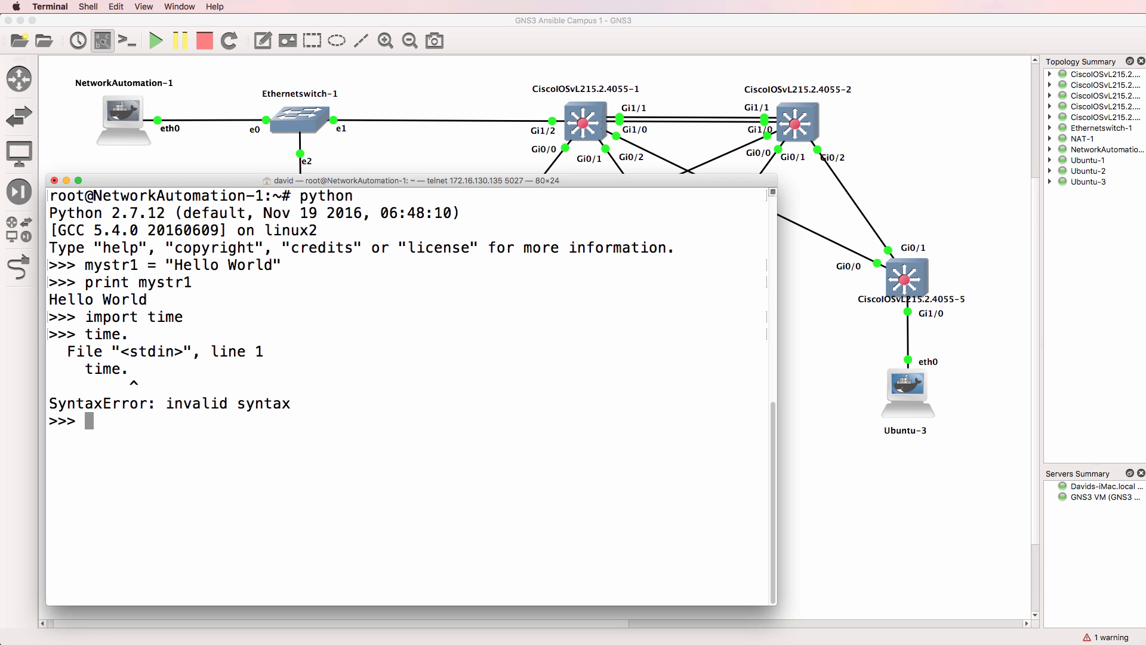
{"action": "type", "text": "history"}
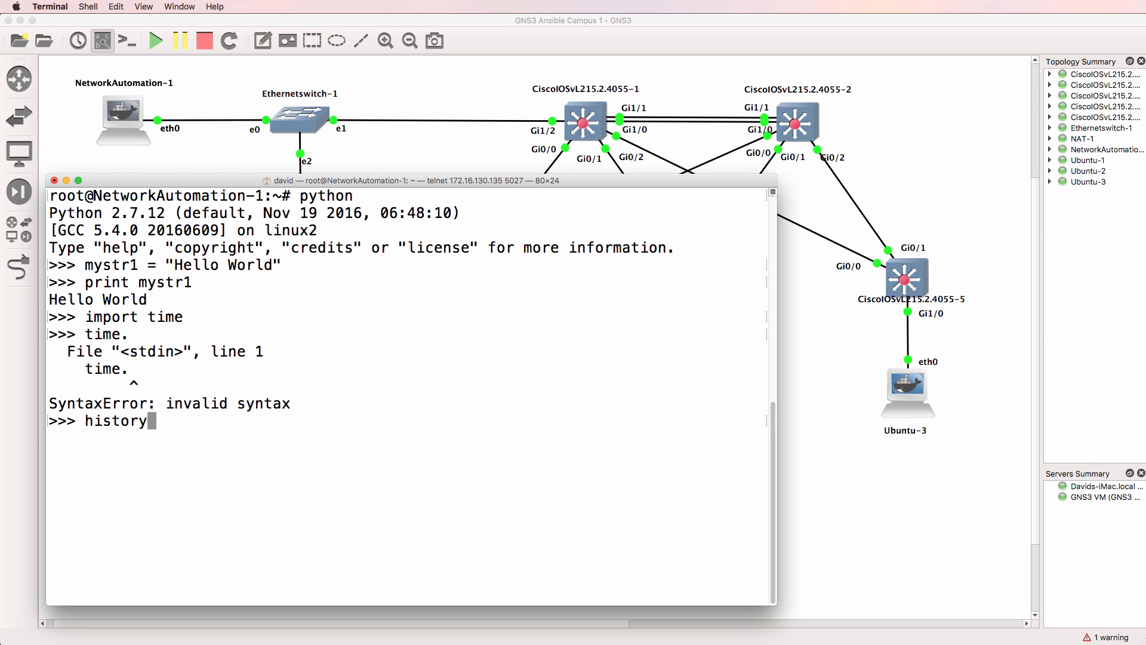
{"action": "key", "text": "enter"}
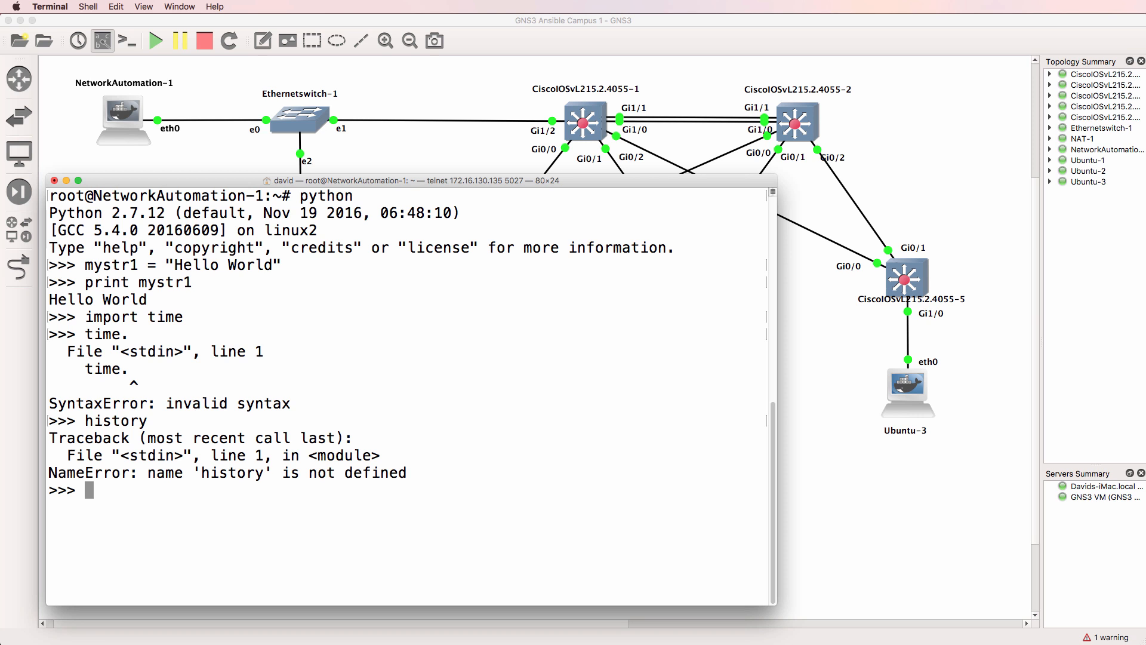
{"action": "type", "text": "mystr1"}
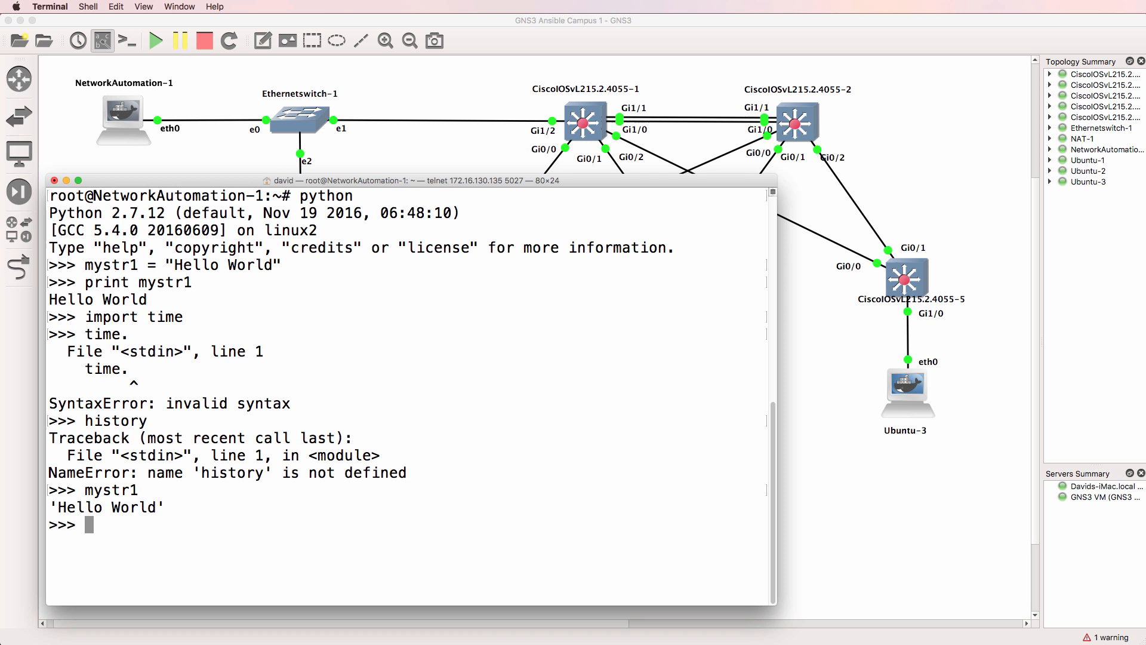
{"action": "mouse_move", "coordinate": [322, 252]}
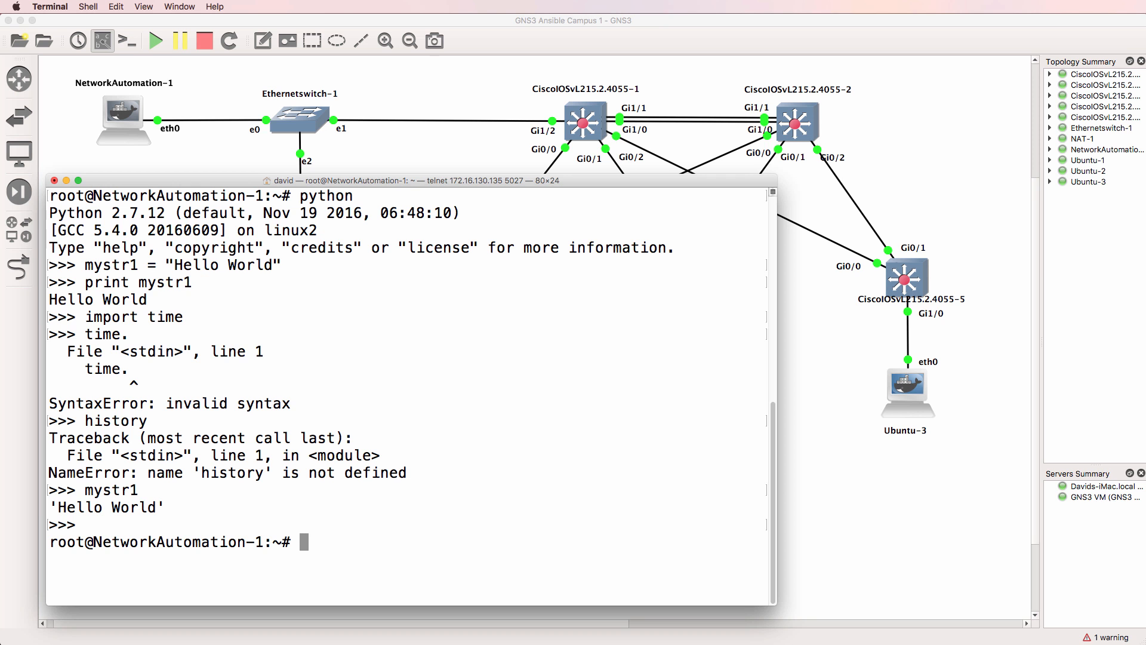
{"action": "mouse_move", "coordinate": [339, 35]}
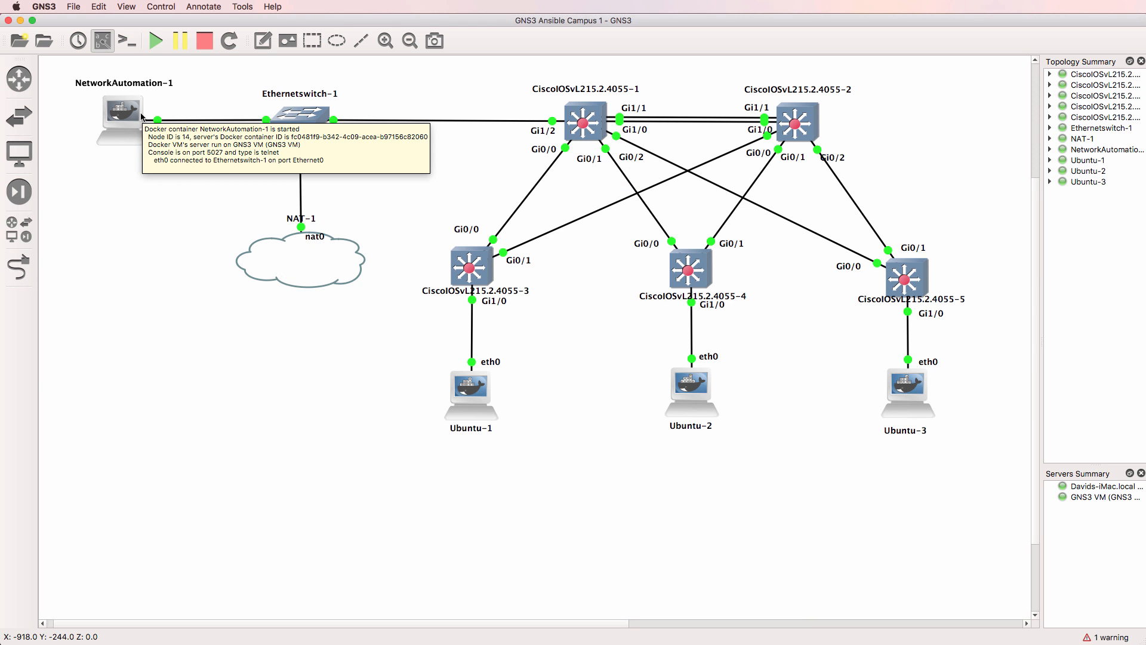
{"action": "mouse_move", "coordinate": [141, 356]}
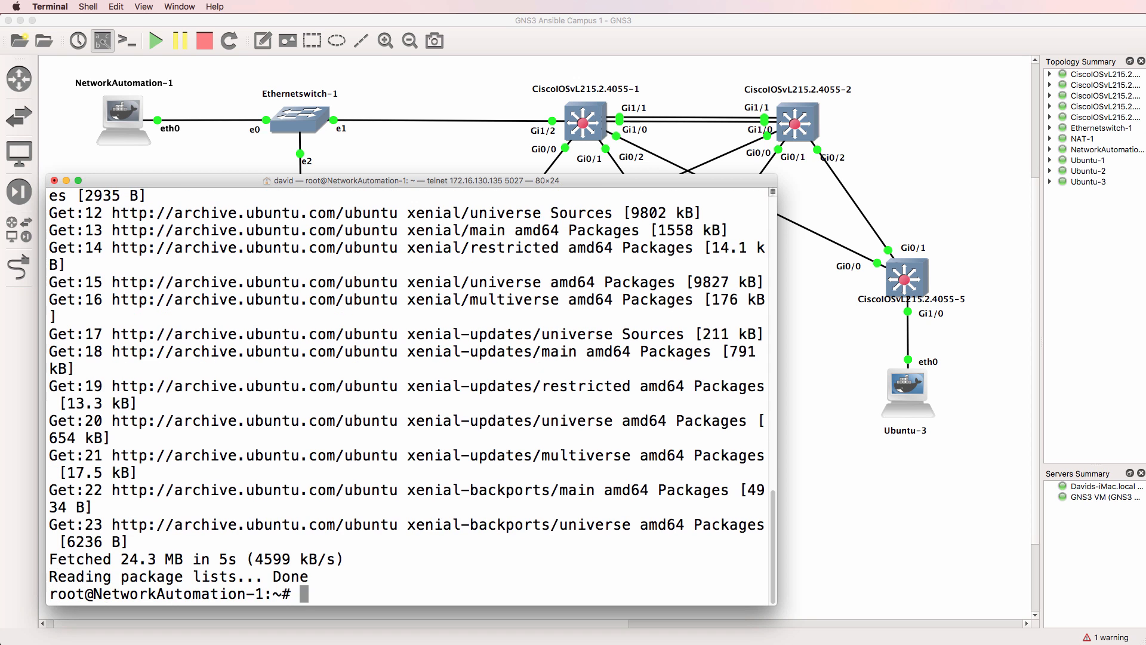
Begin a pip install command in the NetworkAutomation-1 console before updating packages.
{"action": "type", "text": "pip instll"}
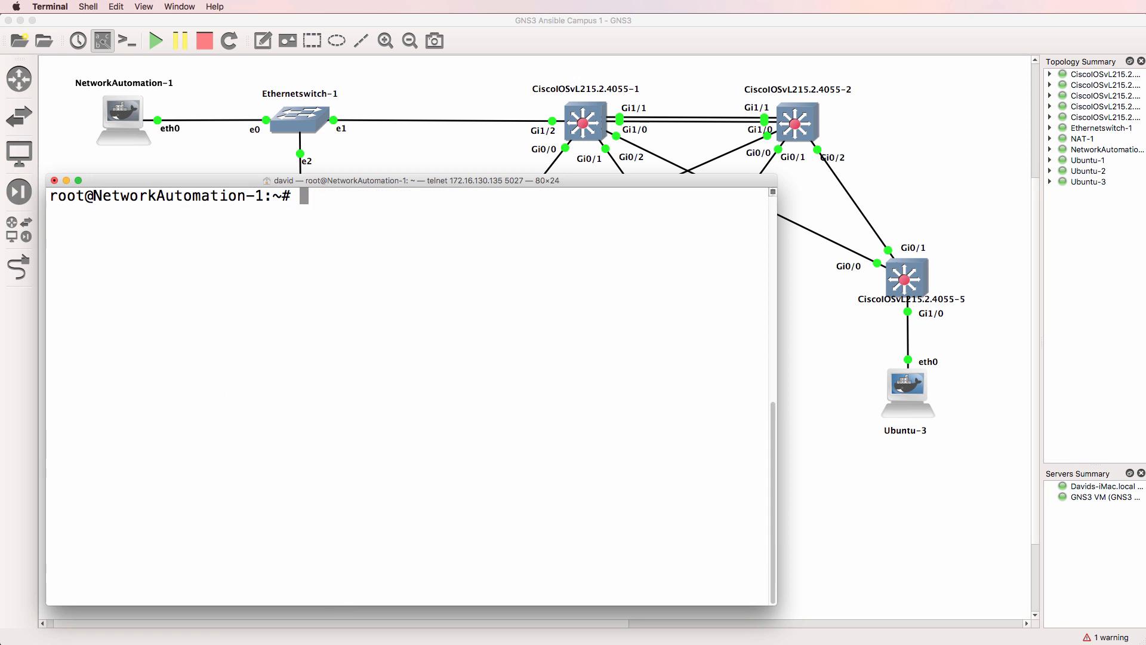
Launch ipython and assign mystr1 = "Hello World".
{"action": "type", "text": "ipython"}
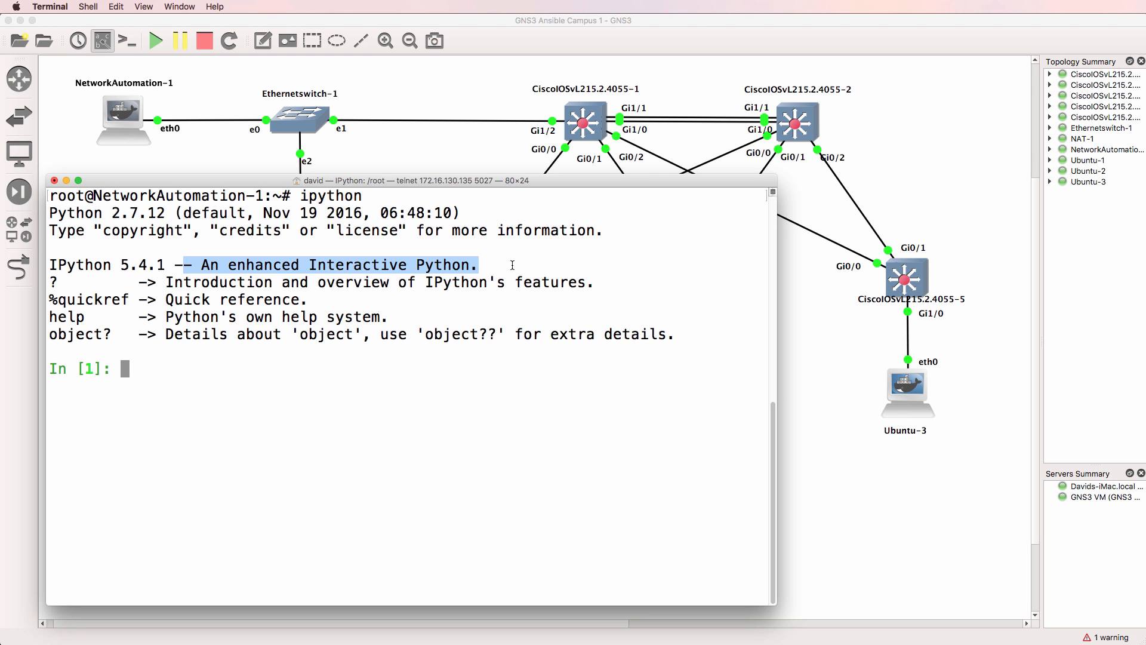
{"action": "left_click", "coordinate": [92, 368]}
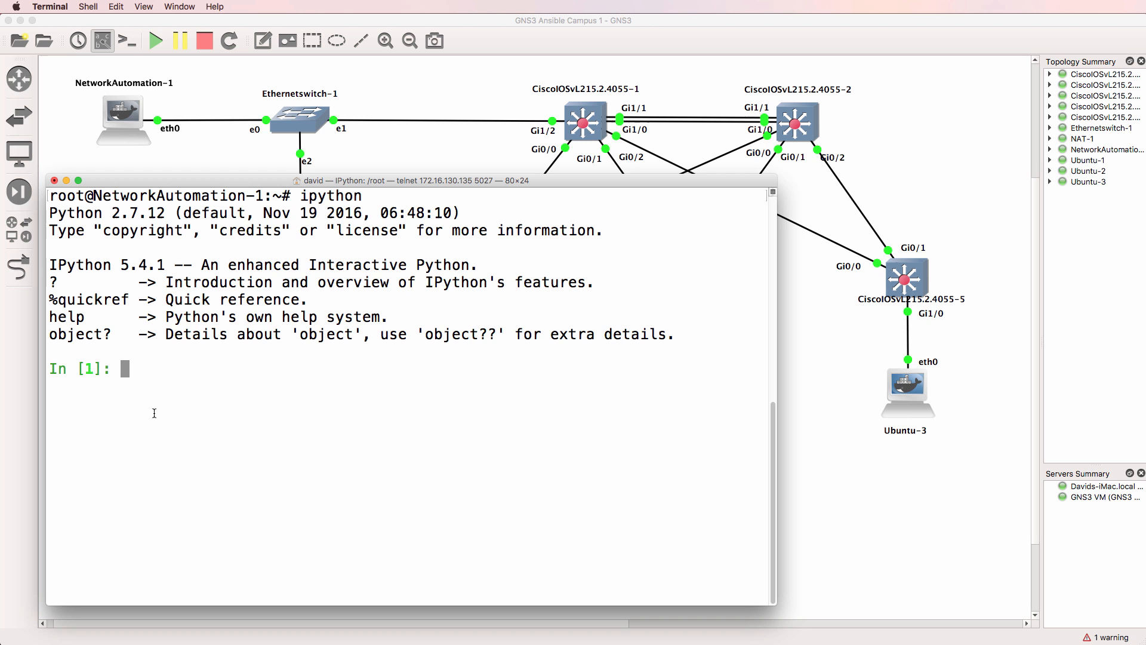
{"action": "type", "text": "mystr1"}
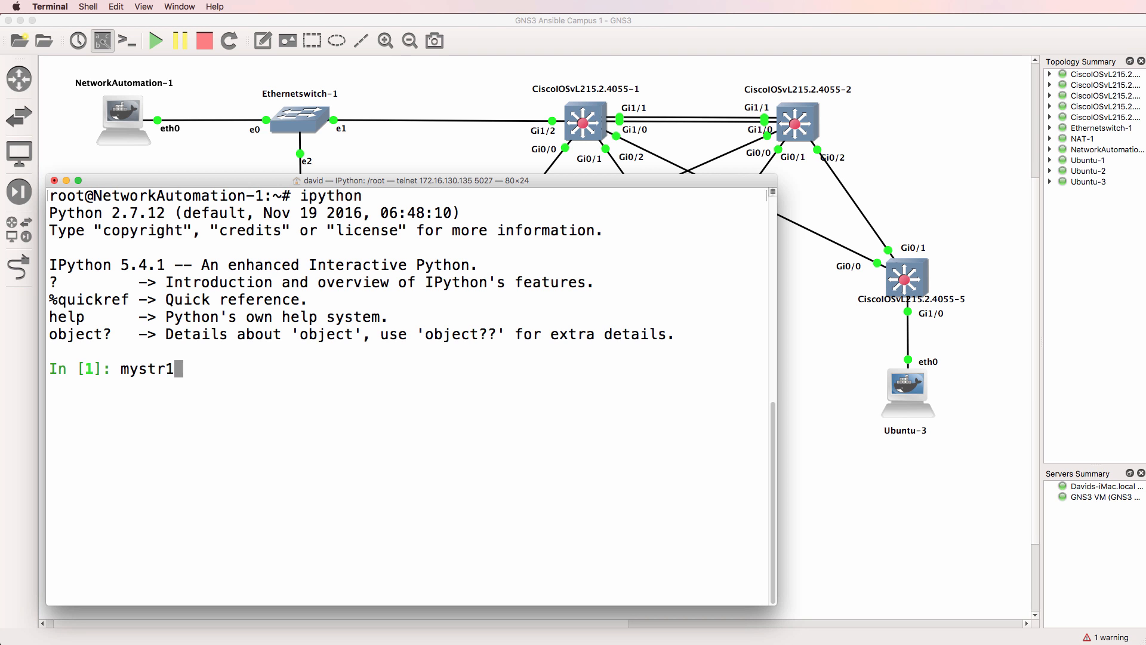
{"action": "type", "text": "= \"He"}
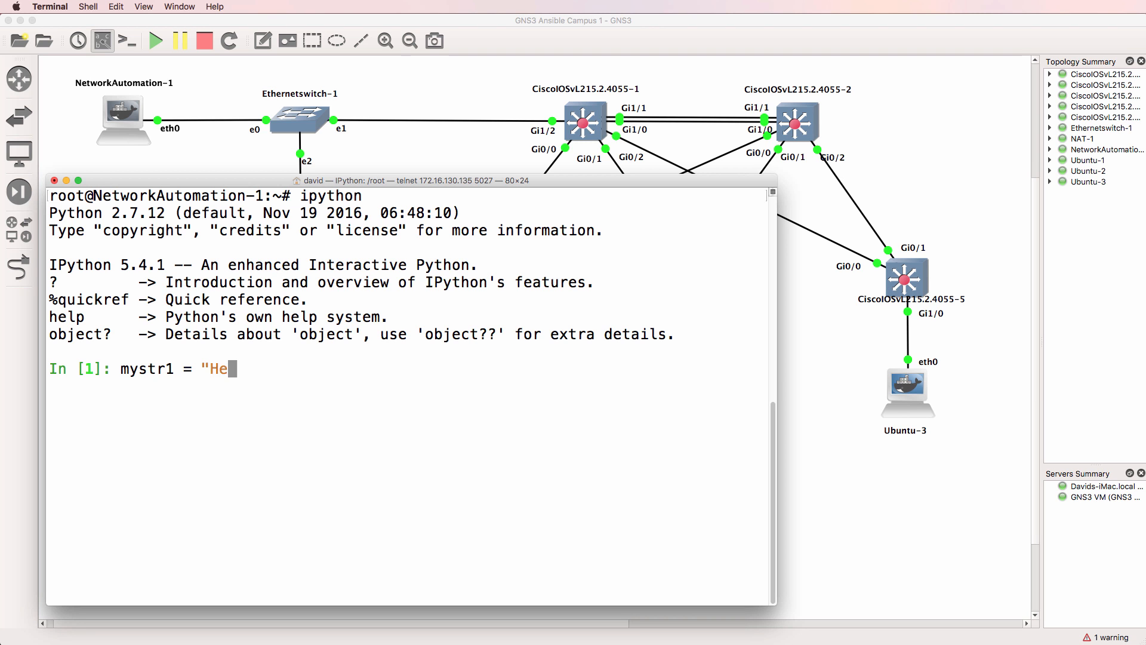
{"action": "type", "text": "llo World\""}
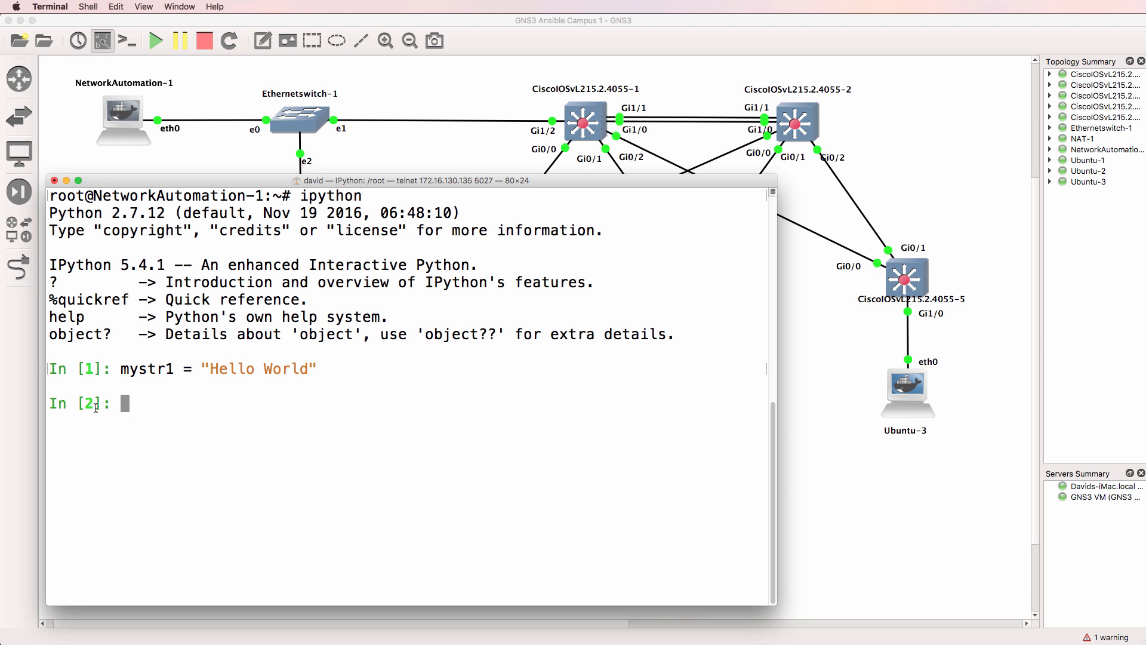
Run mystr1.upper() to get 'HELLO WORLD'.
{"action": "type", "text": "m"}
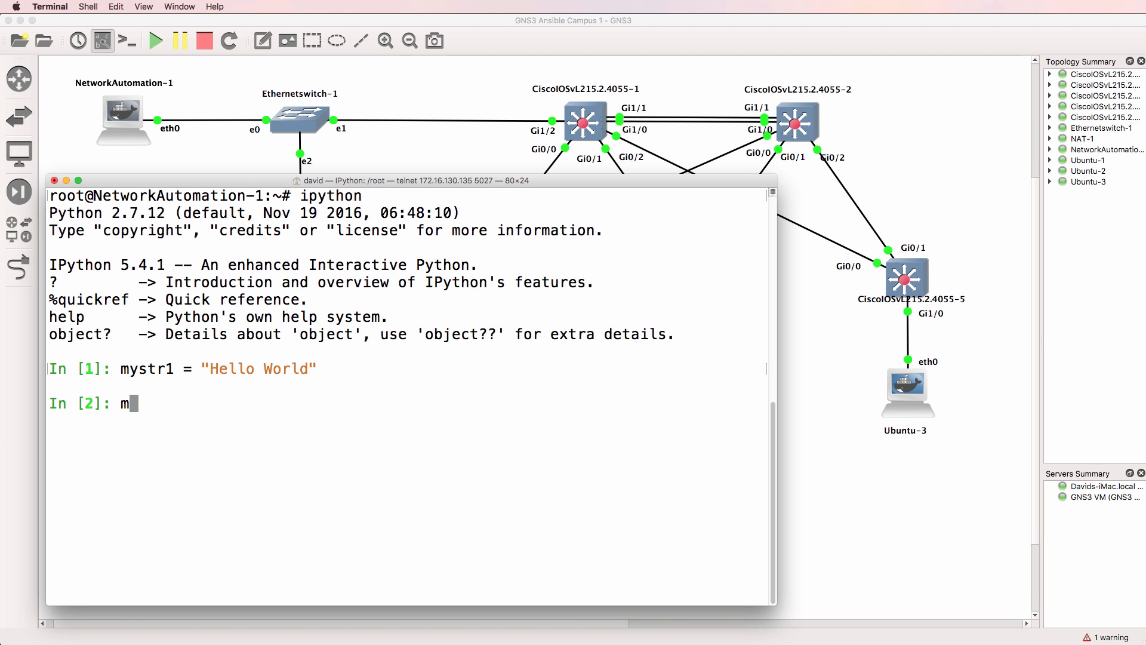
{"action": "type", "text": "ystr1.for"}
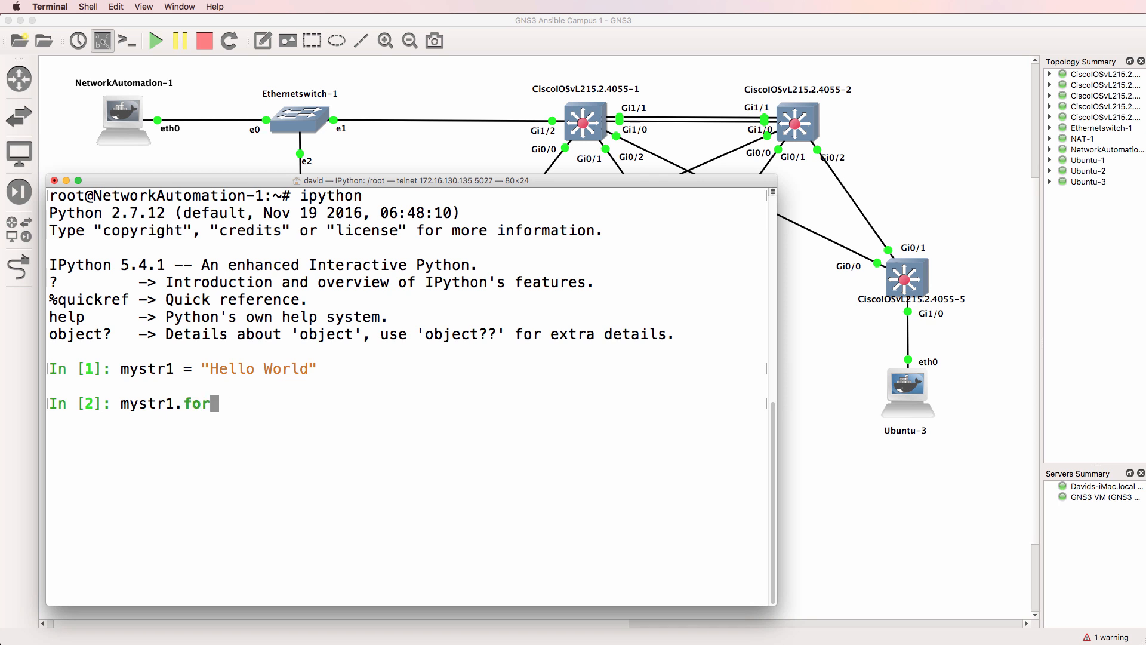
{"action": "type", "text": "upper"}
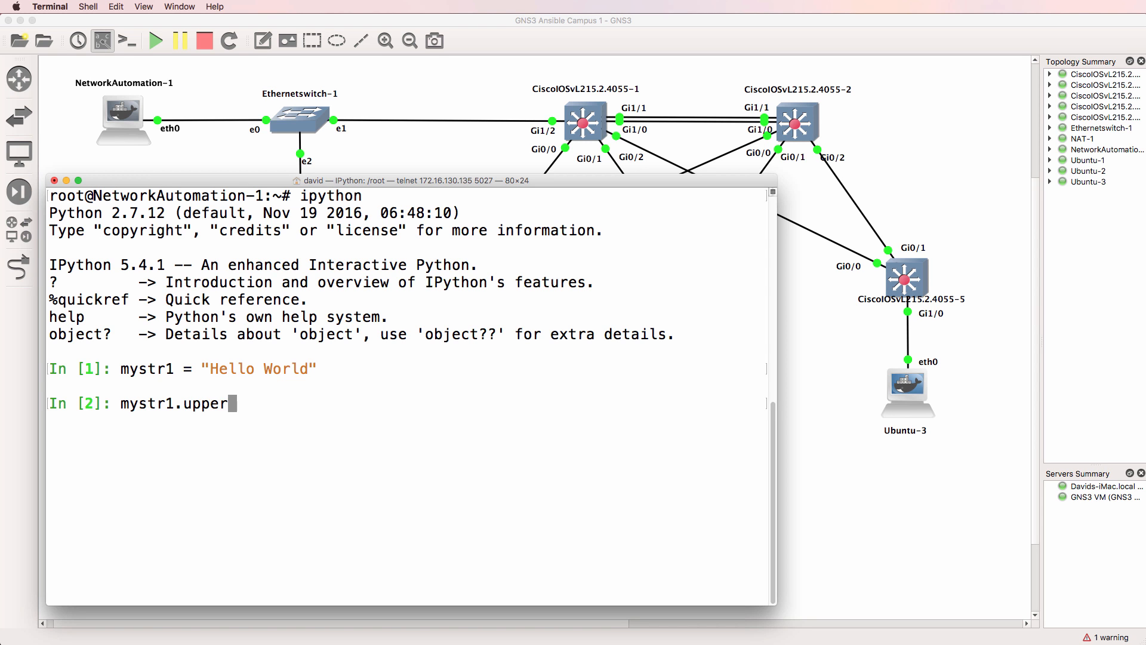
{"action": "type", "text": "()"}
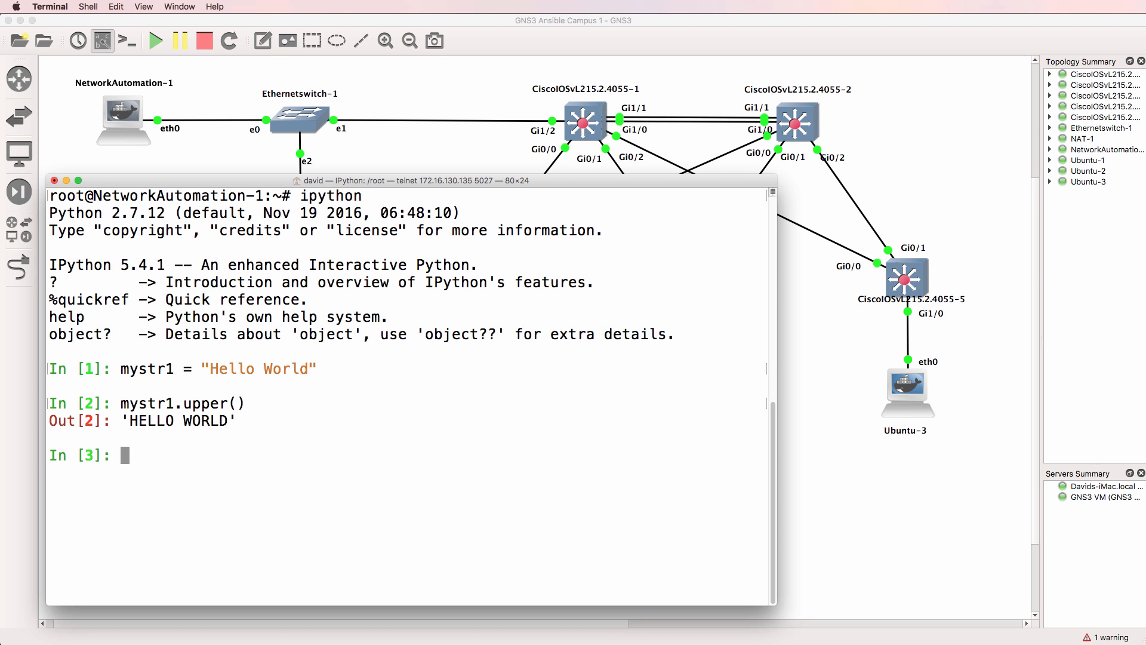
Assign mystr2 = mystr1.lower(), using Tab completion to find the lower method.
{"action": "type", "text": "mystr2"}
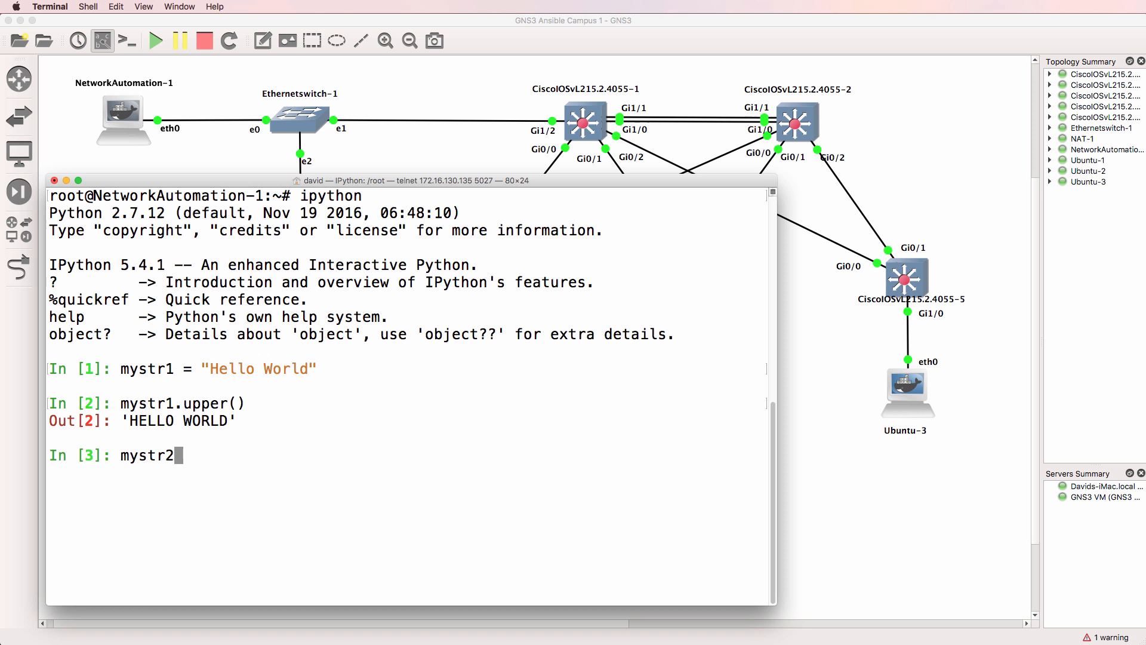
{"action": "type", "text": "= mystr1."}
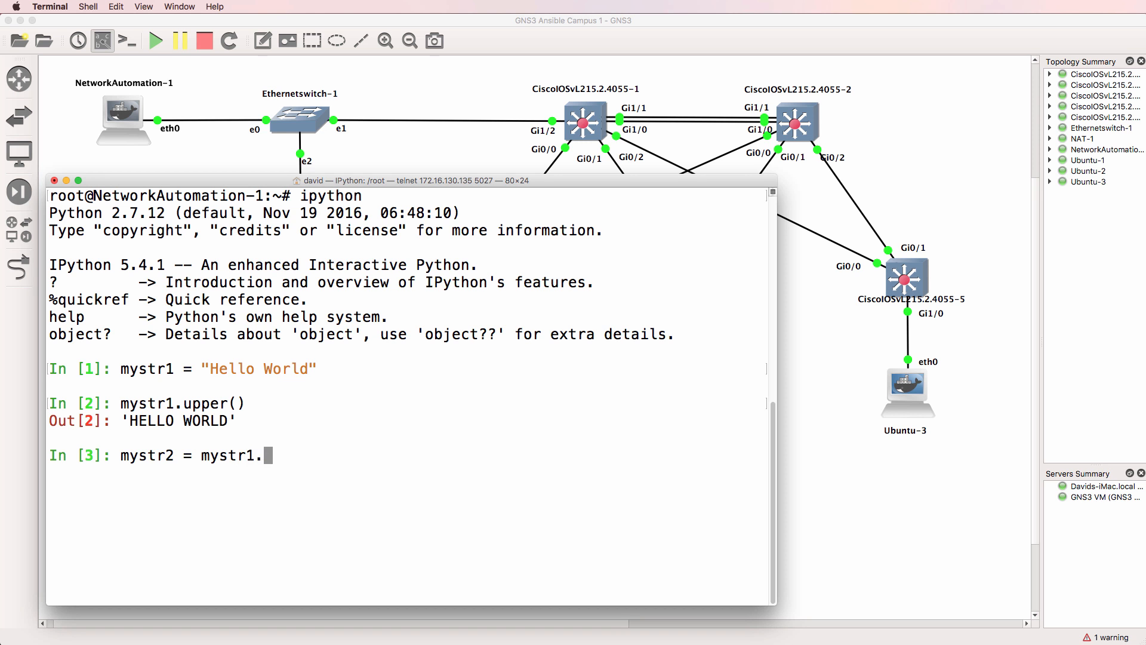
{"action": "key", "text": "Tab"}
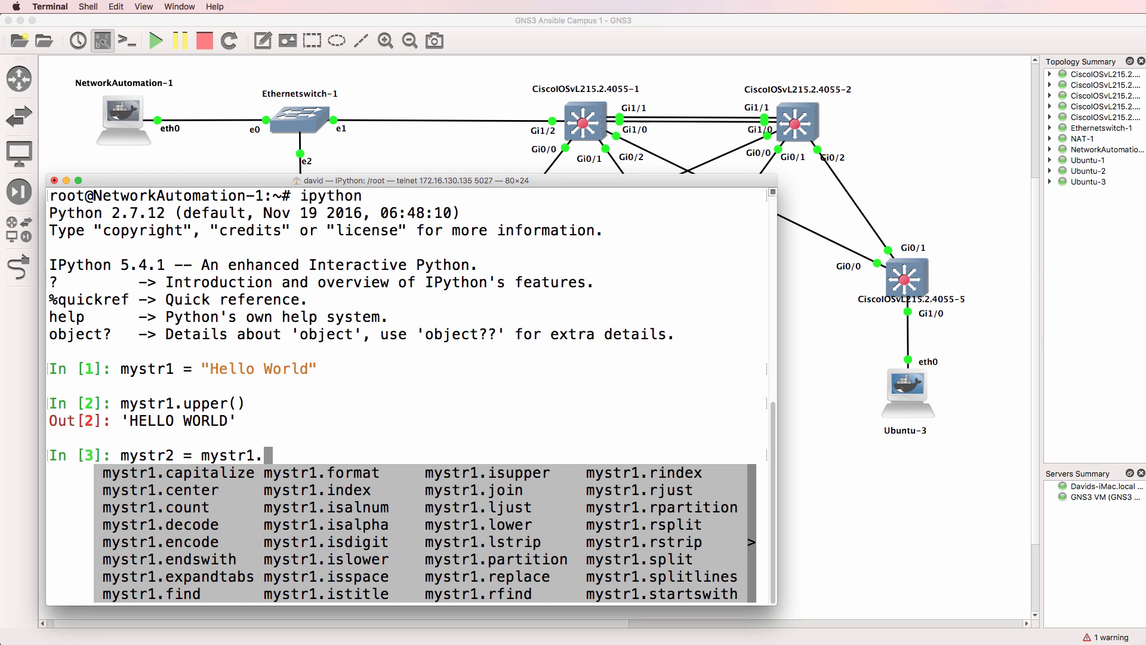
{"action": "type", "text": "l"}
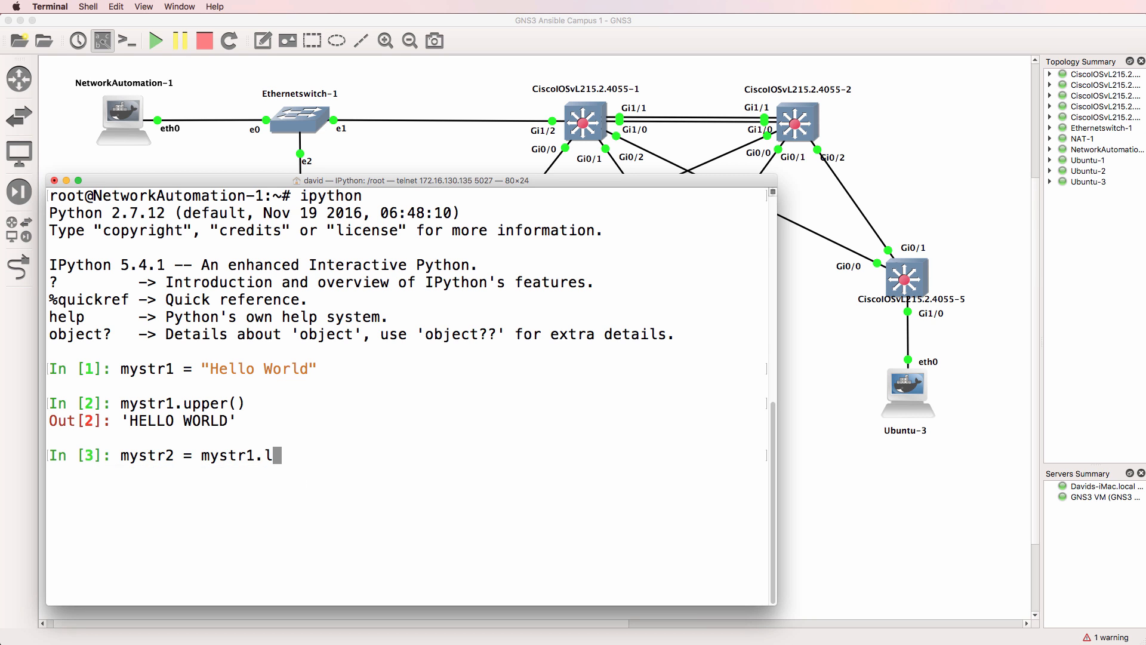
{"action": "key", "text": "Tab"}
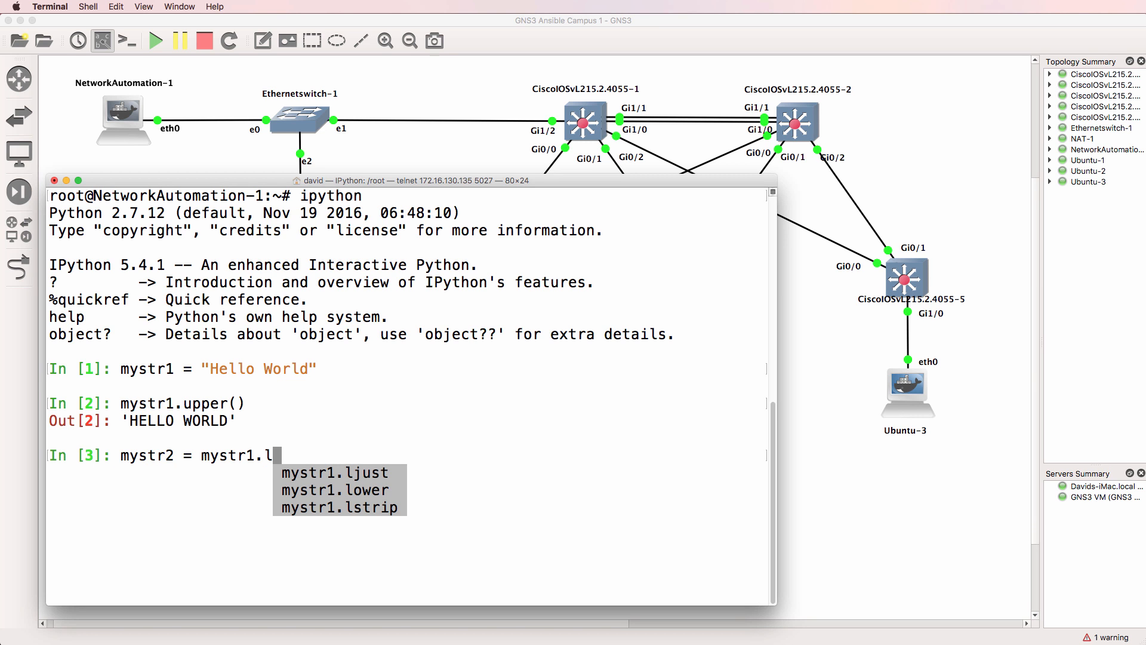
{"action": "type", "text": "o"}
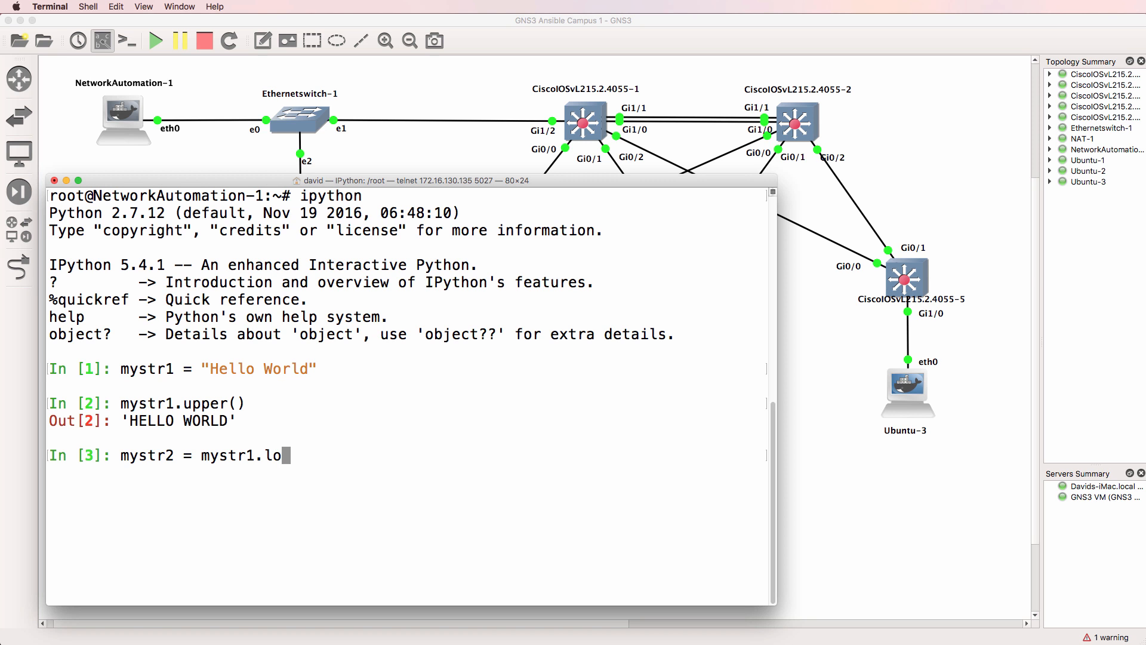
{"action": "type", "text": "wer()"}
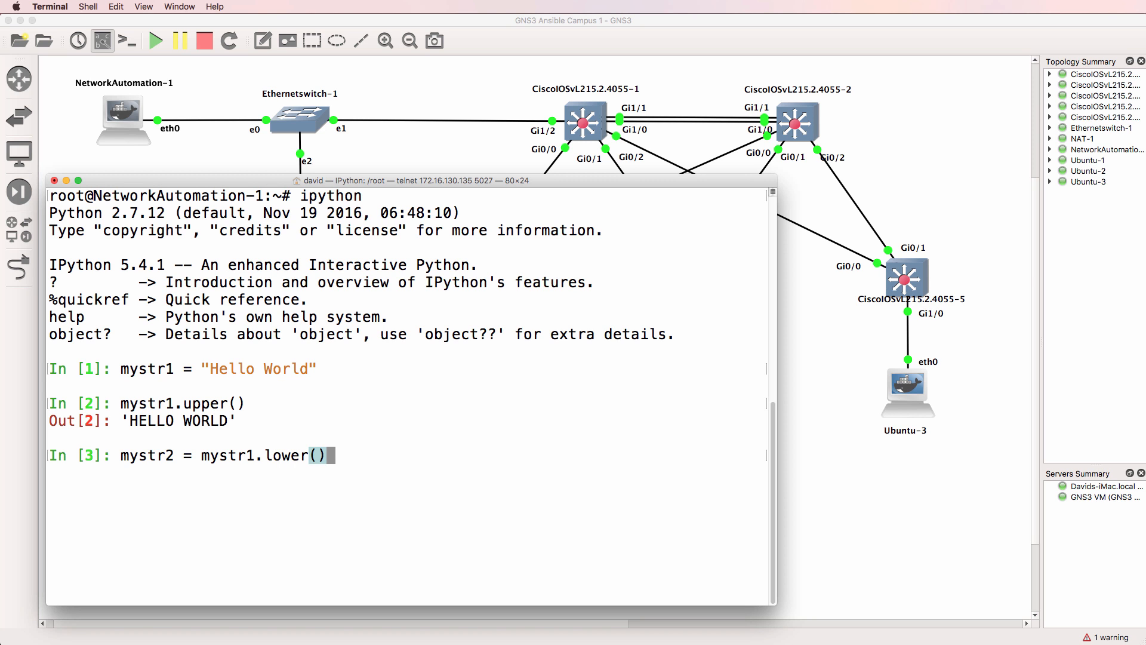
Display mystr2 as 'hello world' and list the session with history.
{"action": "type", "text": "mys"}
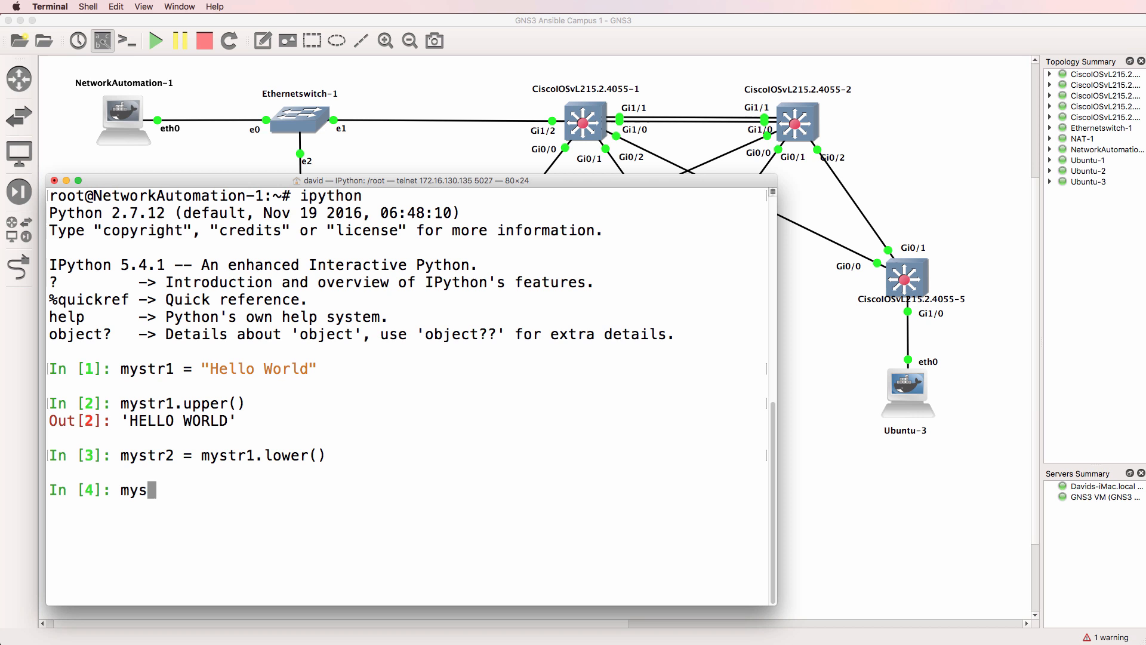
{"action": "key", "text": "enter"}
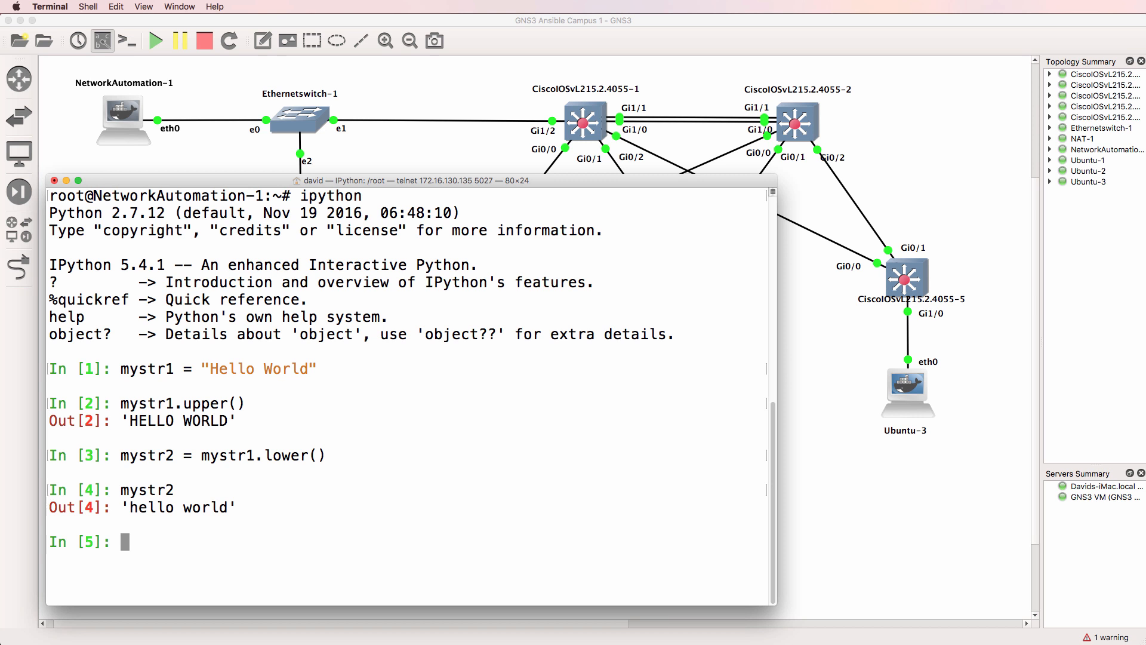
{"action": "type", "text": "h"}
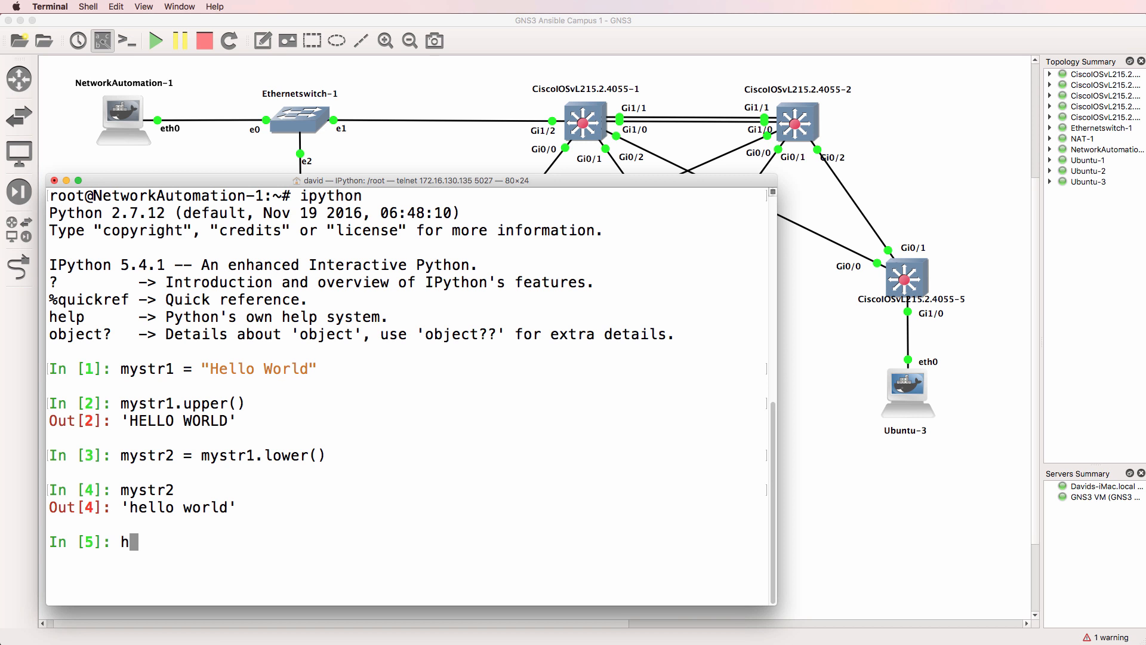
{"action": "type", "text": "istory"}
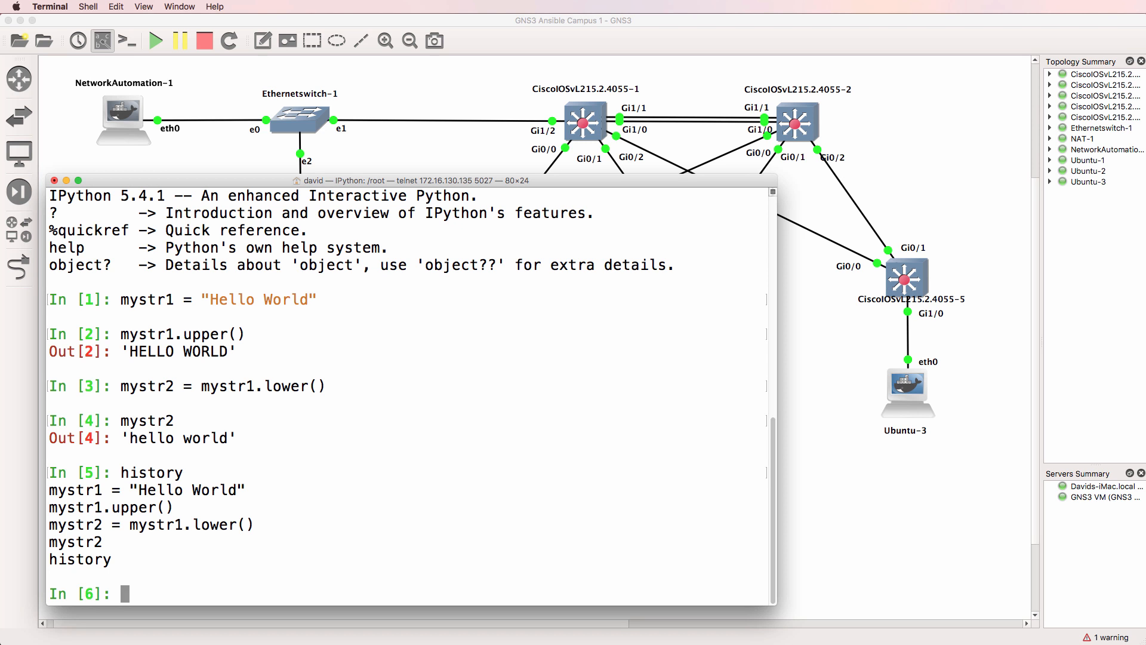
{"action": "type", "text": "t"}
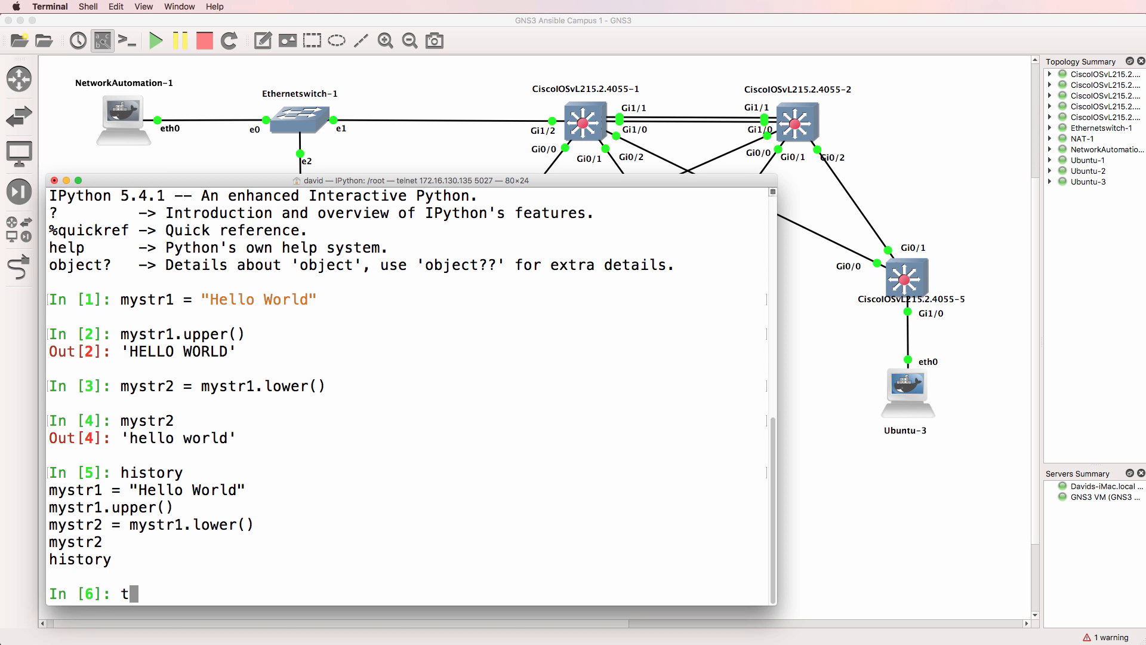
Import time, run time.clock() returning 1.681684, and list mystr2's methods with Tab.
{"action": "type", "text": "mport"}
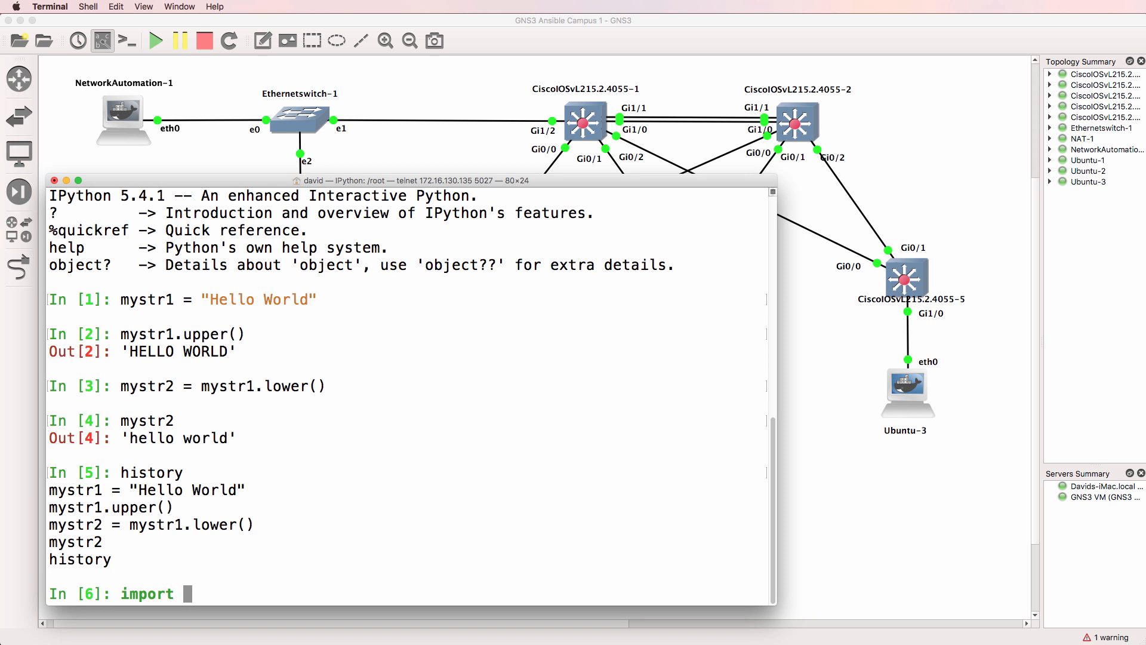
{"action": "type", "text": "time"}
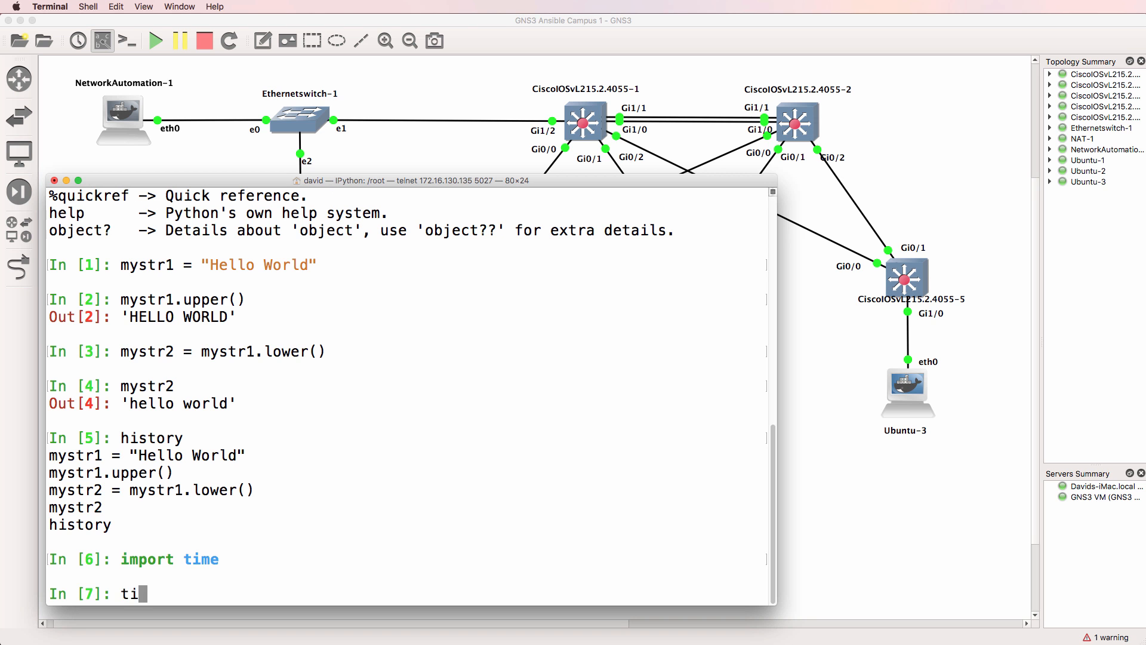
{"action": "type", "text": "me.clock("}
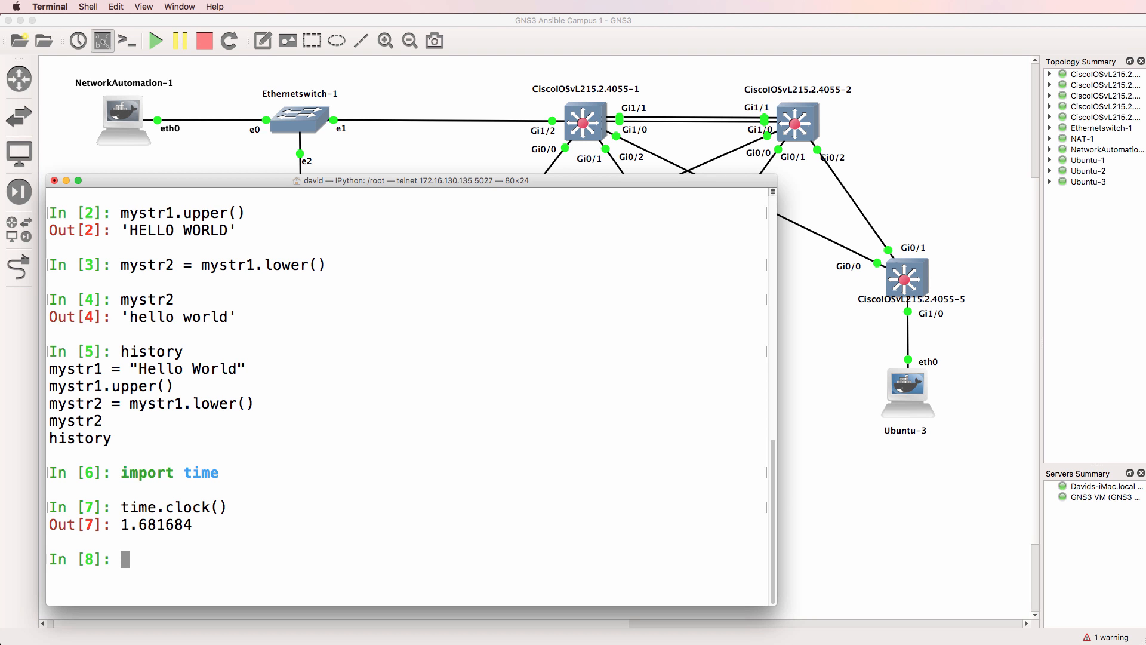
{"action": "type", "text": "mystr2."}
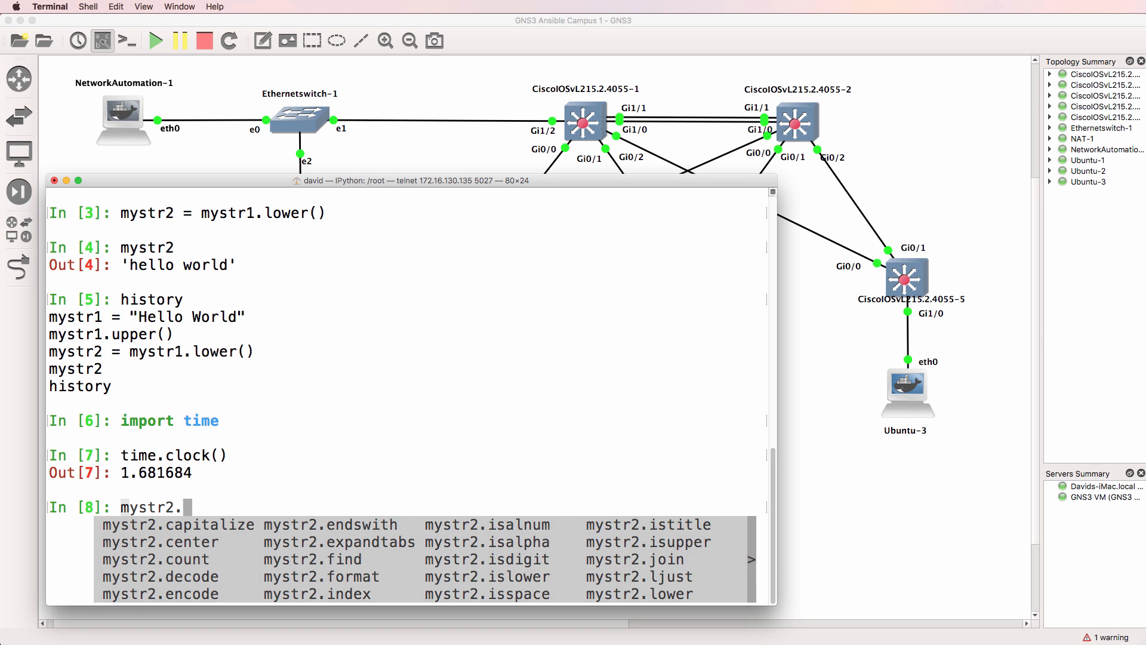
Show history and use %recall to re-run earlier entries.
{"action": "type", "text": "hisot"}
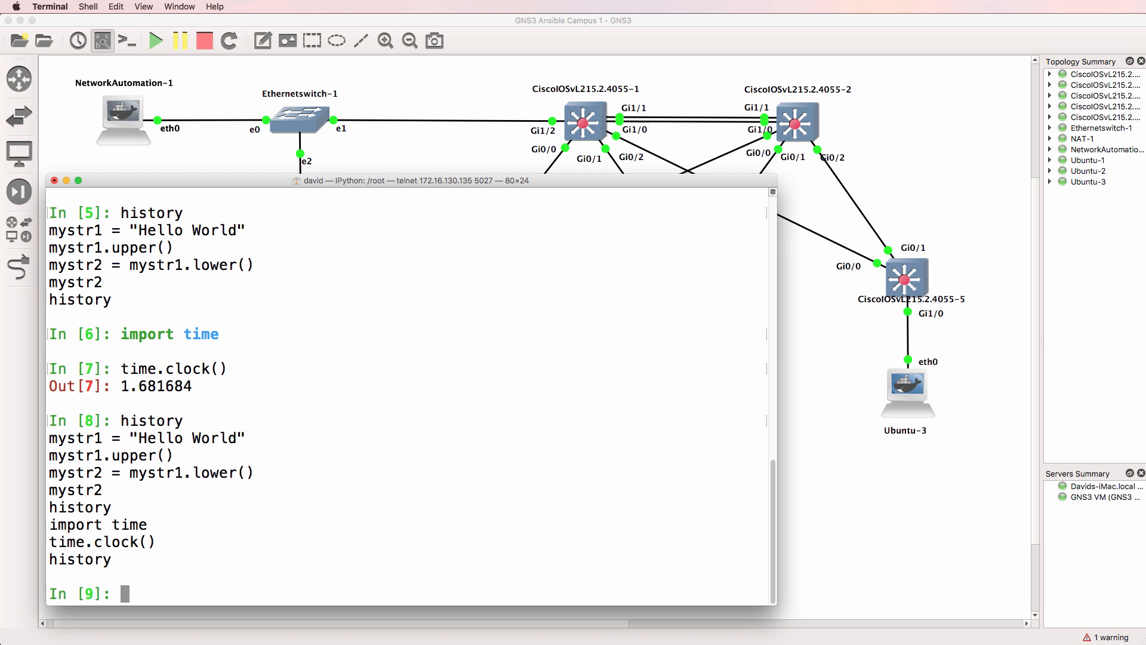
{"action": "type", "text": "%"}
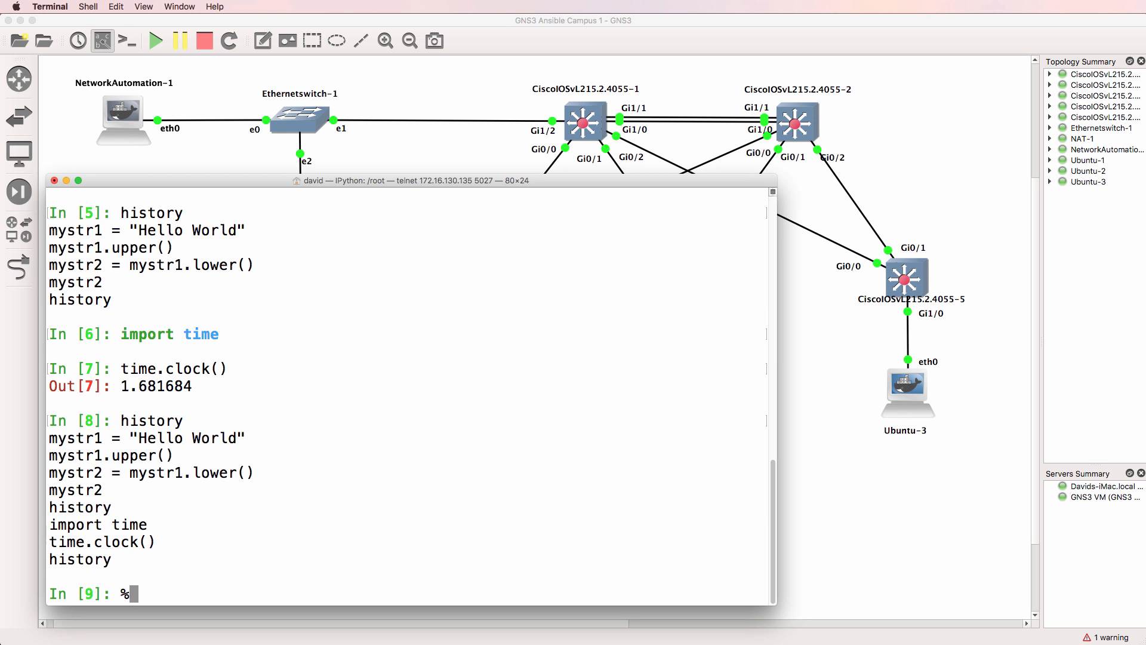
{"action": "type", "text": "recall 2"}
{"action": "type", "text": "%recall 1"}
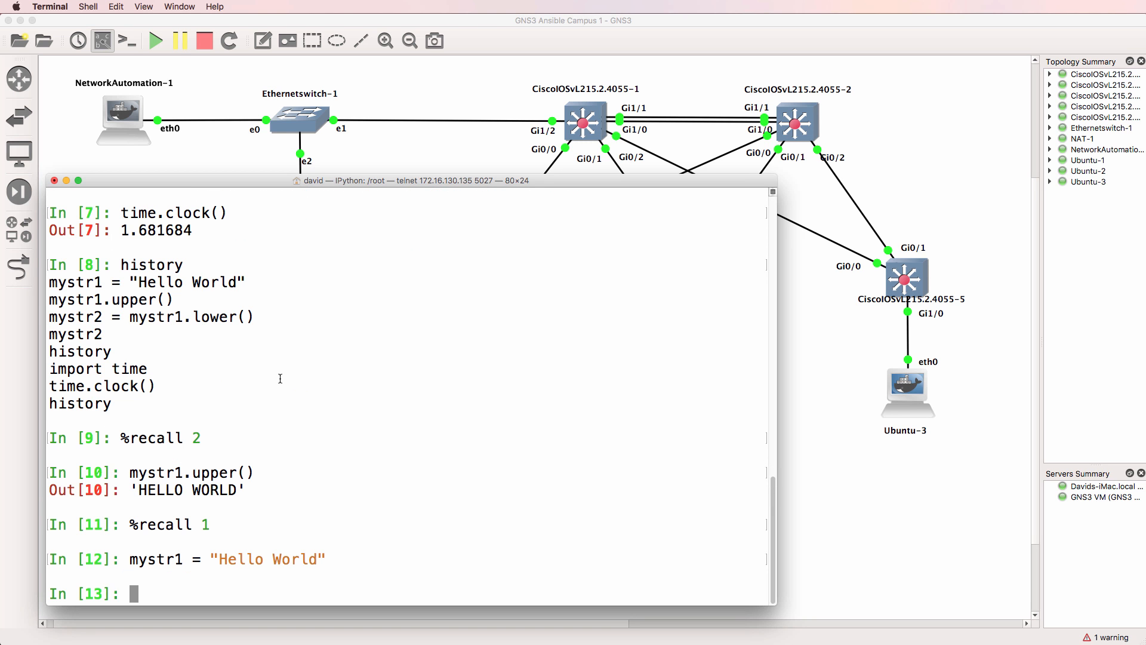
List history again and %recall 2 to redo mystr1.upper().
{"action": "type", "text": "hiso"}
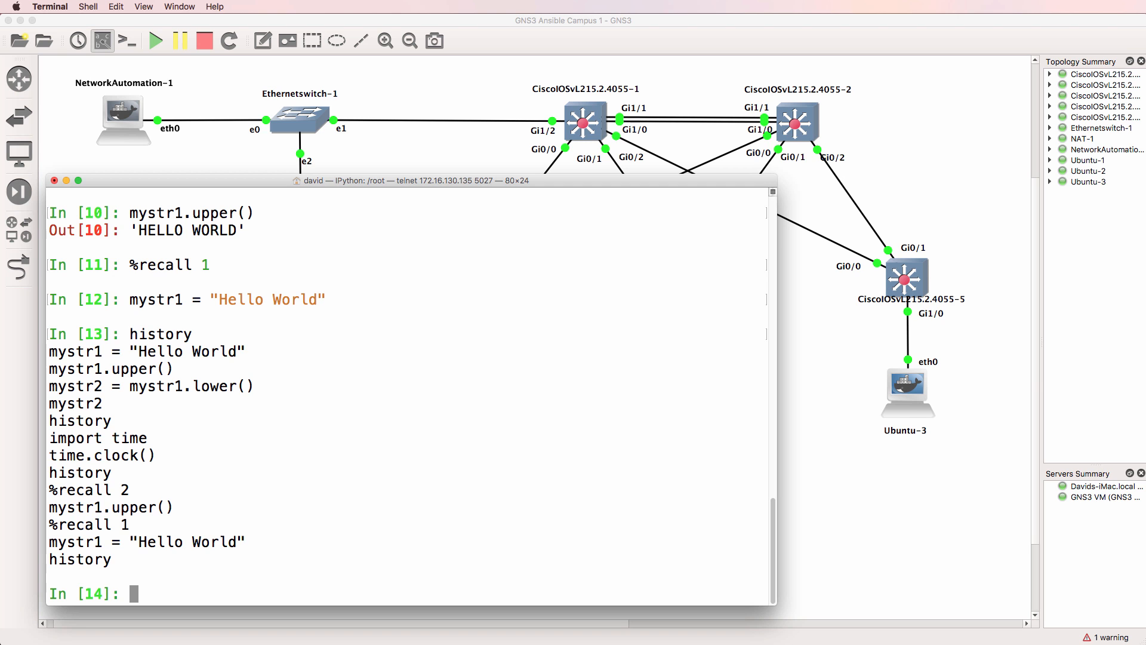
{"action": "type", "text": "history"}
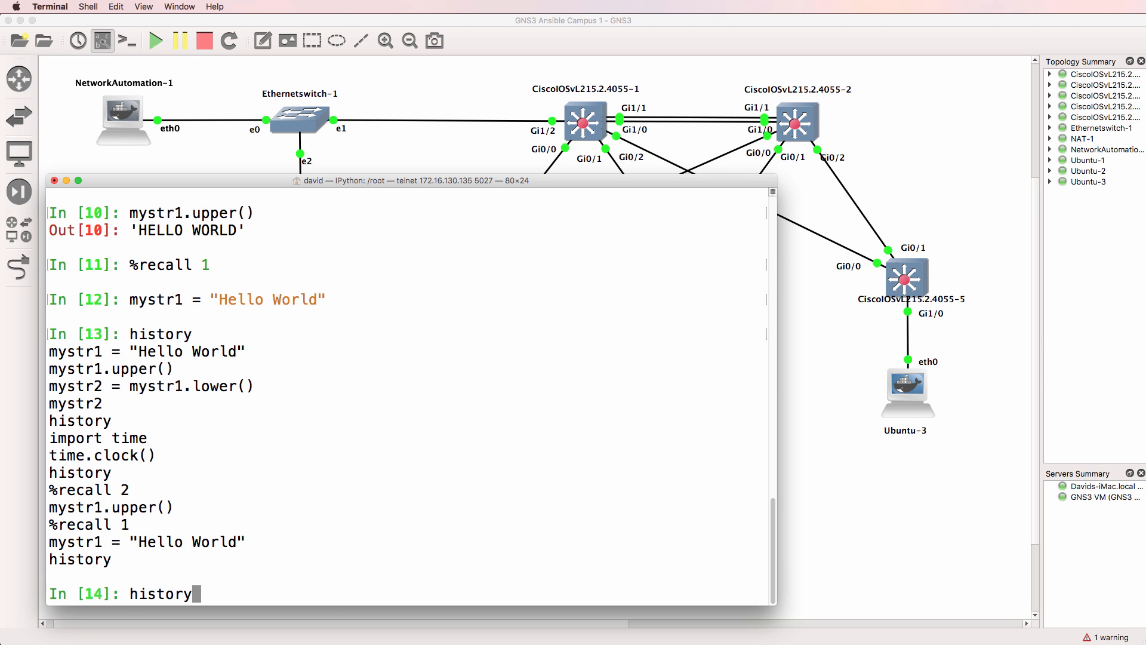
{"action": "type", "text": "%recall 2"}
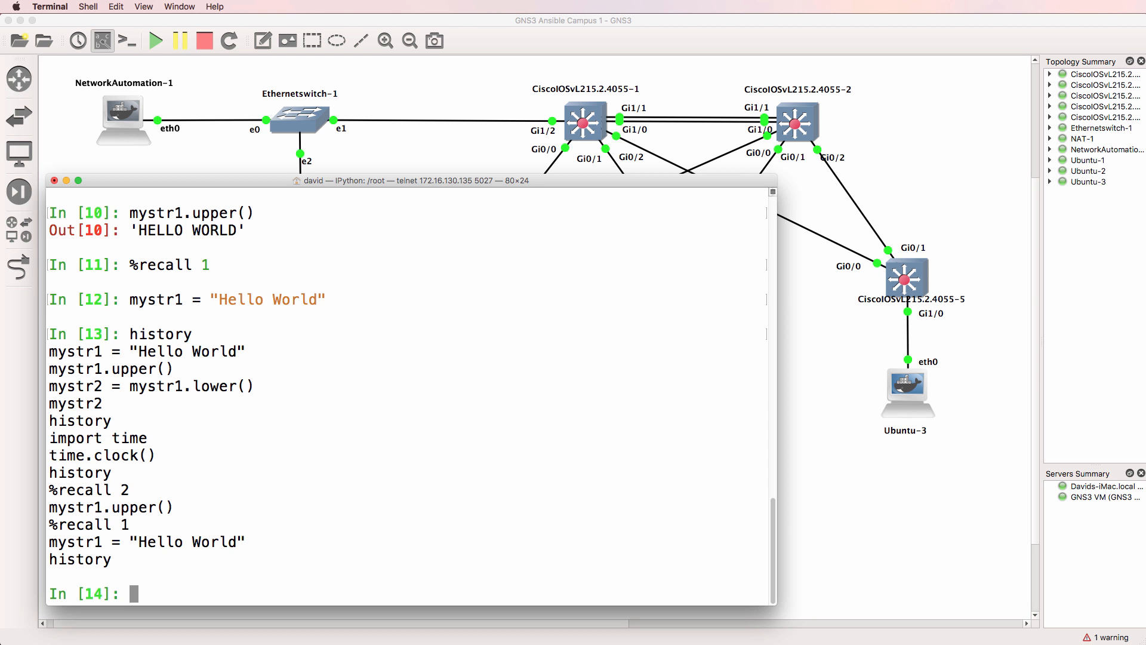
Run !ping google.com and !ls from IPython, then show history including the shell commands.
{"action": "type", "text": "!ping"}
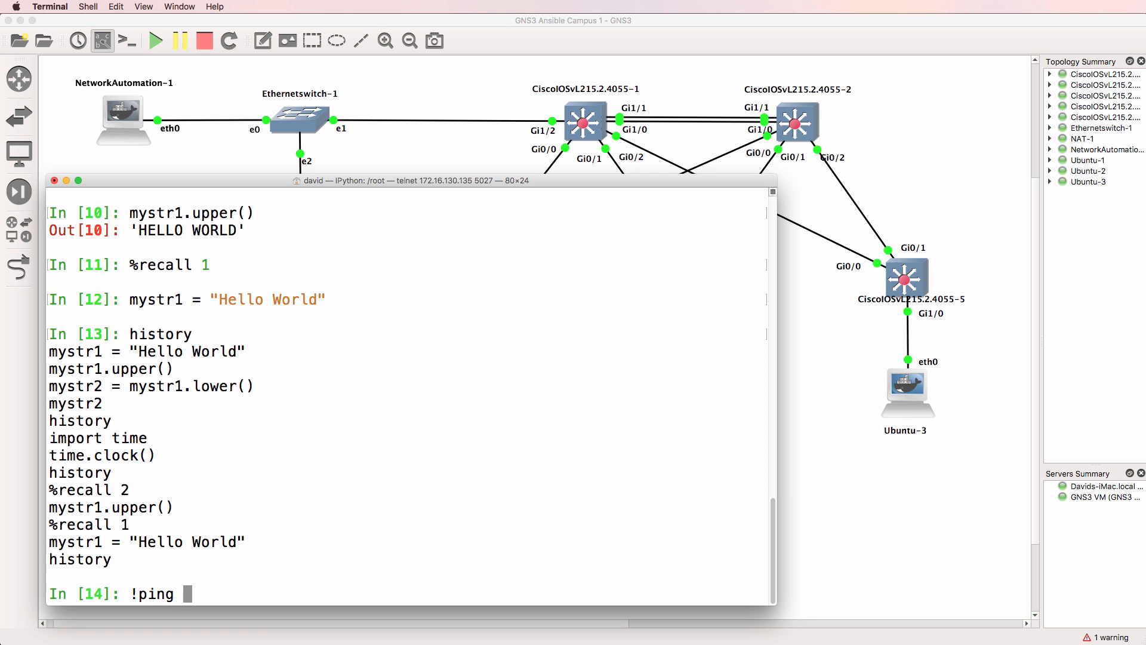
{"action": "type", "text": "google.com"}
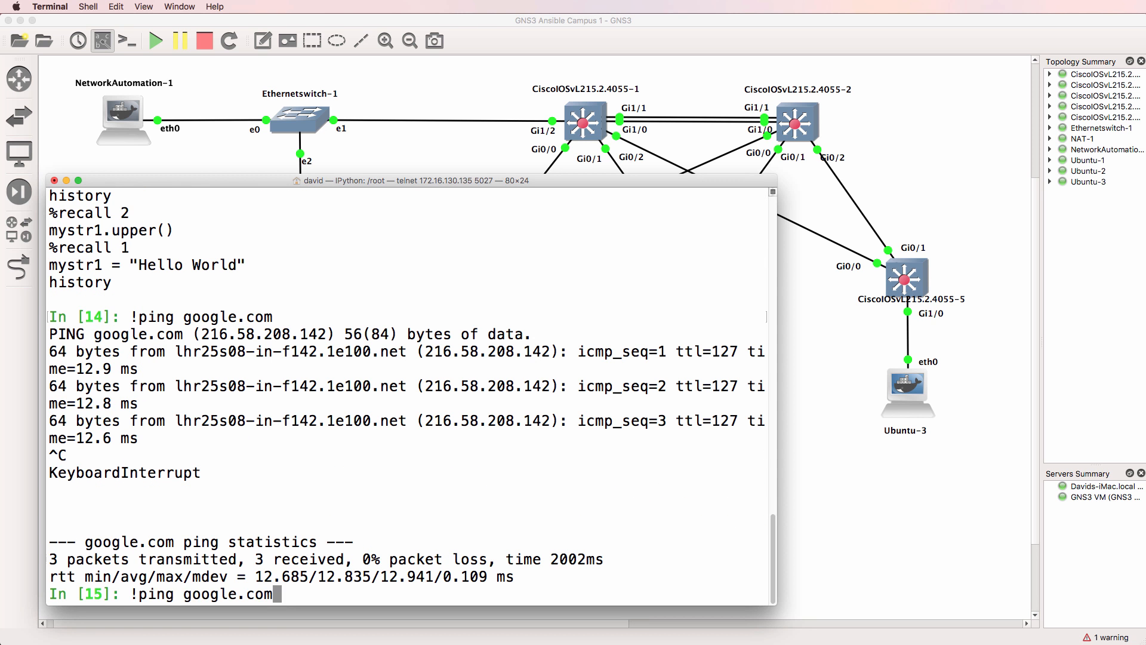
{"action": "key", "text": "Backspace"}
{"action": "type", "text": "!pwd"}
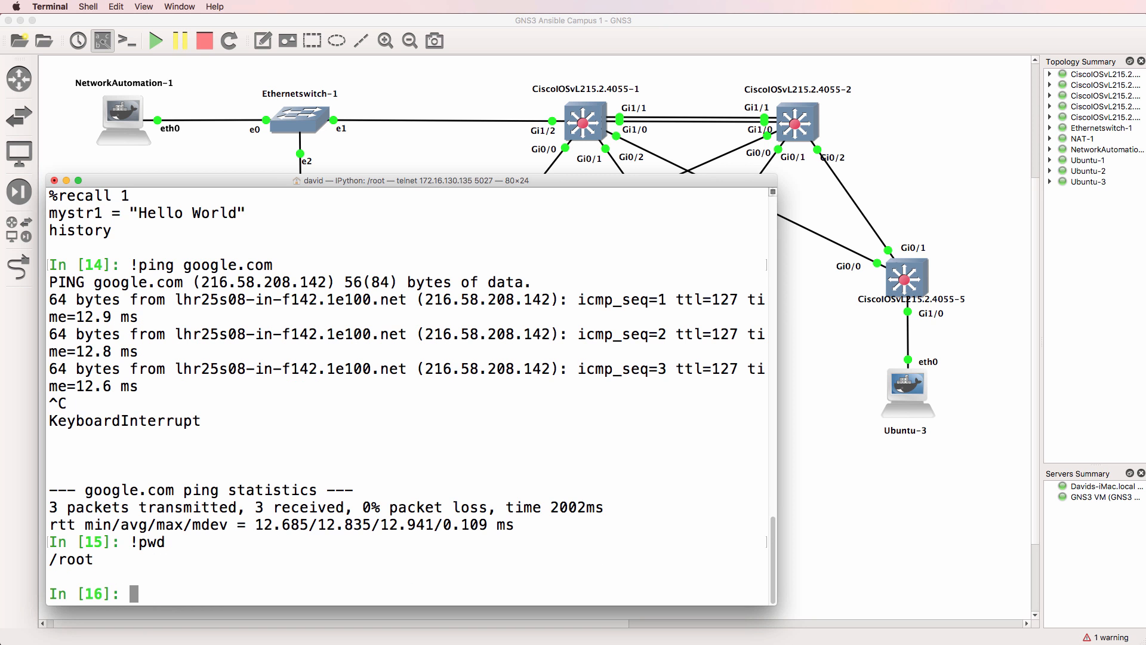
{"action": "type", "text": "!ls"}
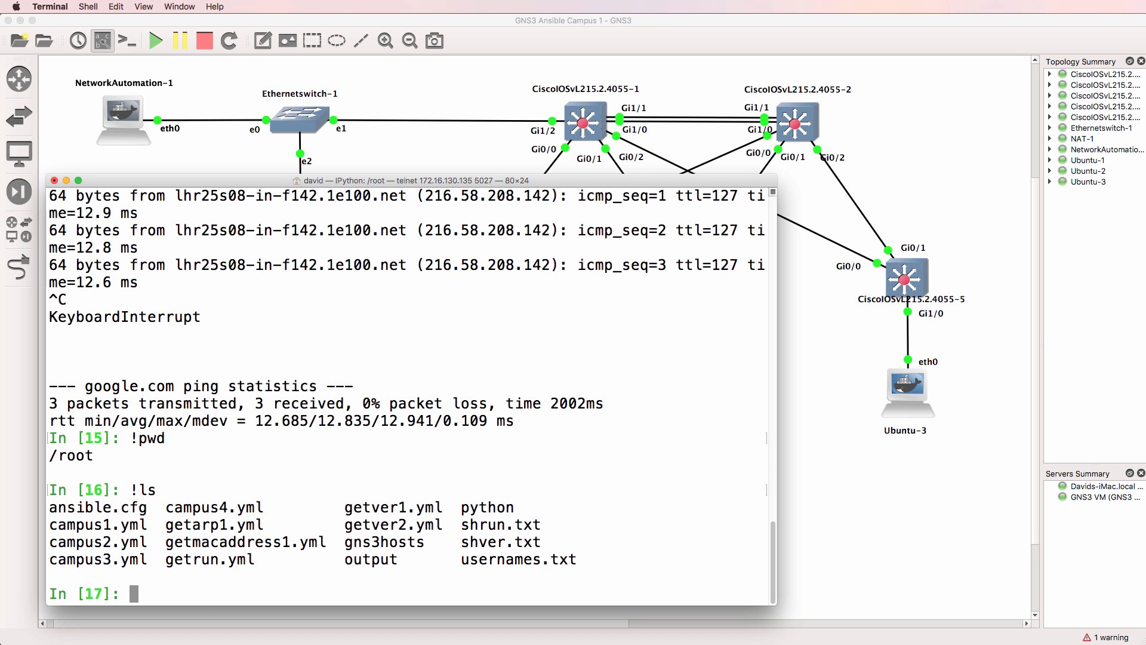
{"action": "type", "text": "history"}
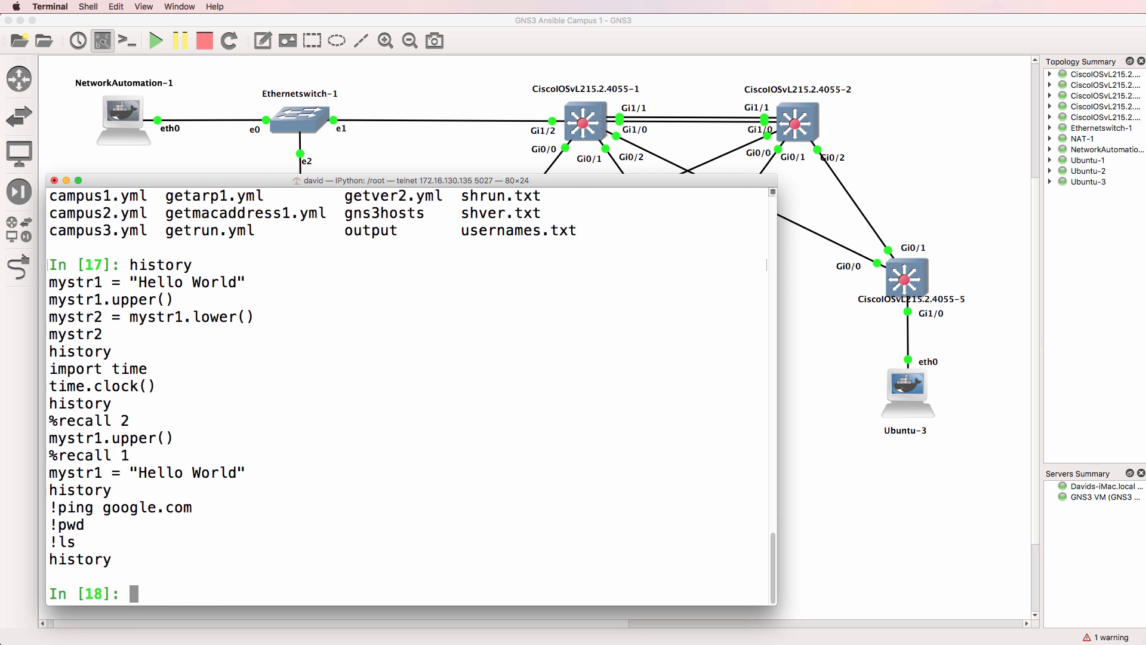
Show numbered history with history -n and %recall entry 10 to rerun mystr1.upper().
{"action": "type", "text": "h"}
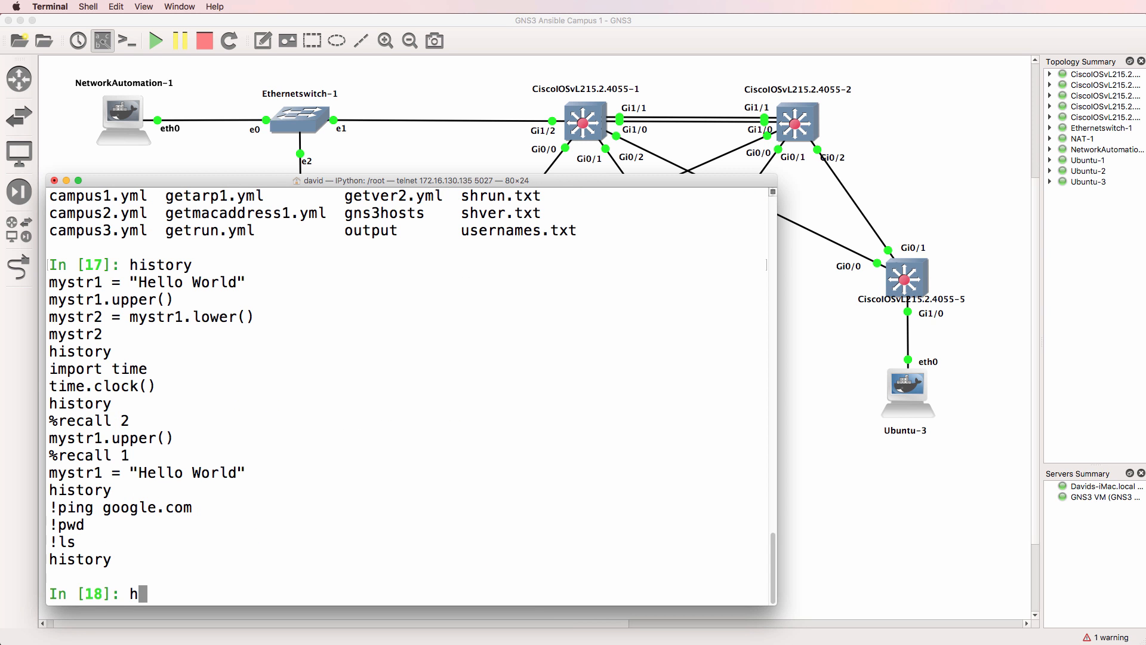
{"action": "type", "text": "istory -n"}
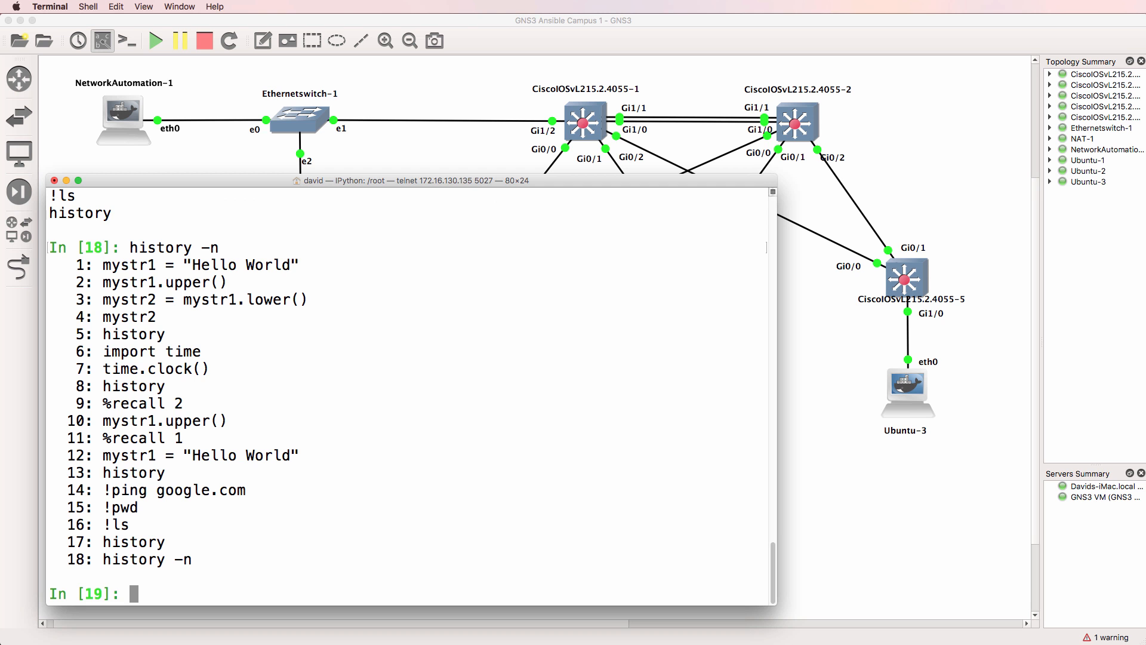
{"action": "type", "text": "%recall 10"}
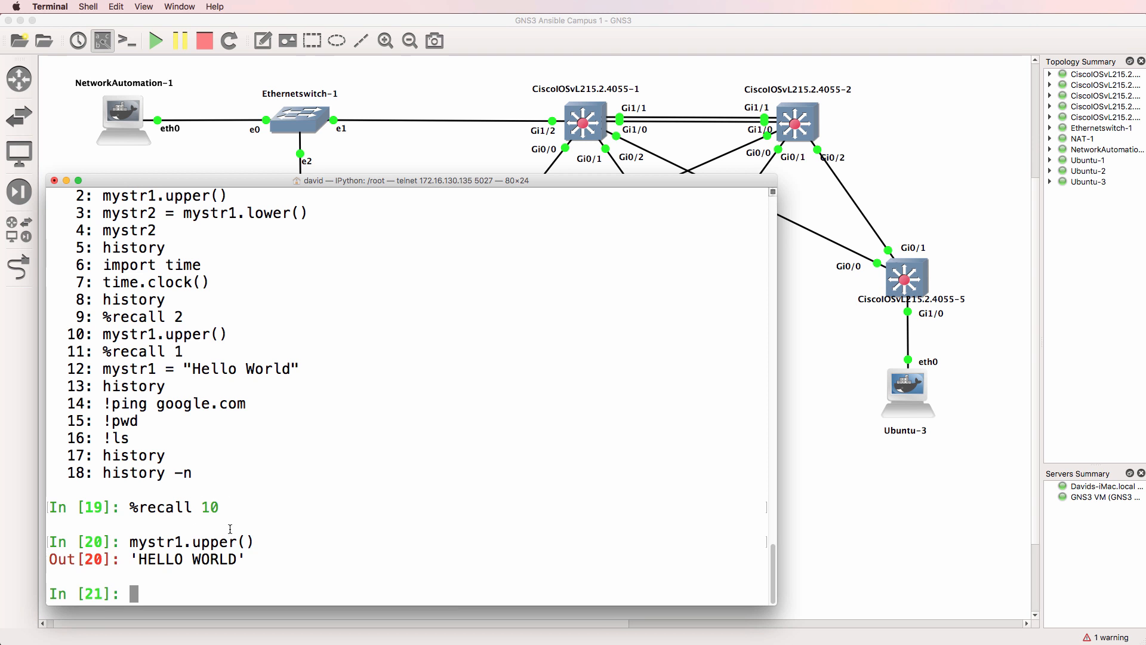
Cycle Tab completions for magics beginning with %r.
{"action": "type", "text": "%"}
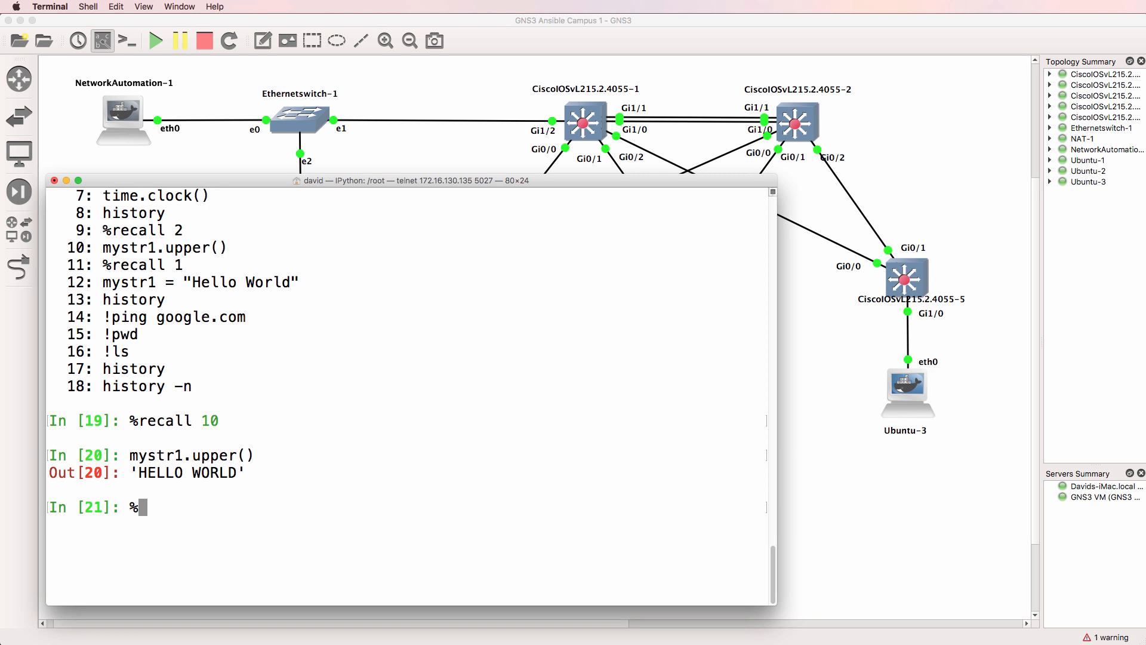
{"action": "type", "text": "r"}
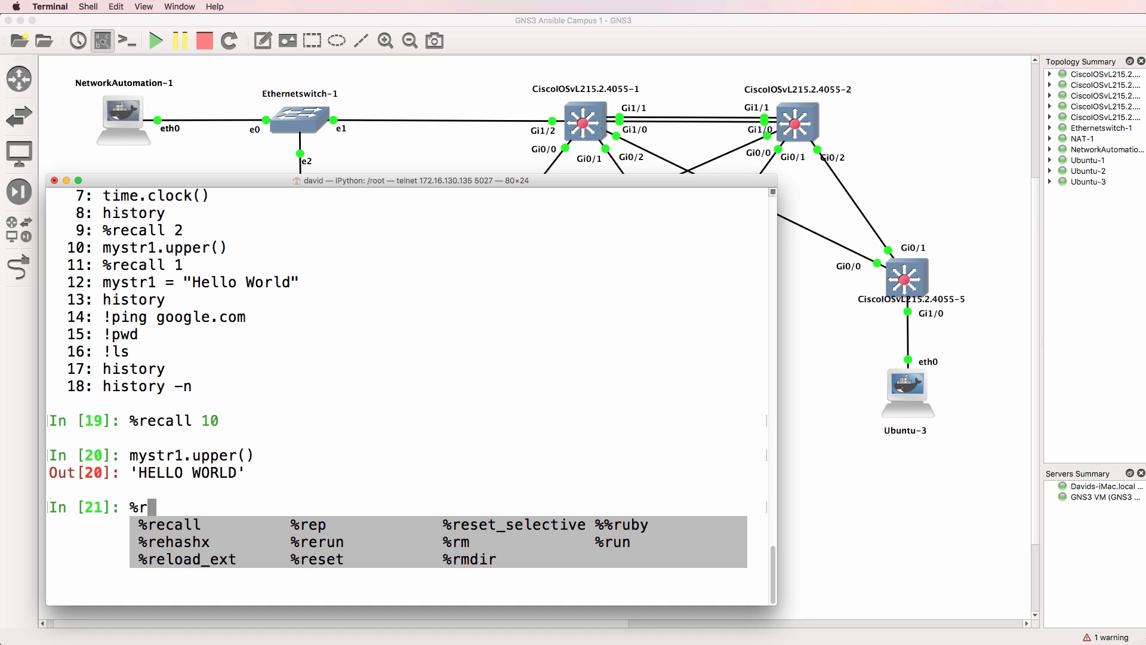
{"action": "key", "text": "Tab"}
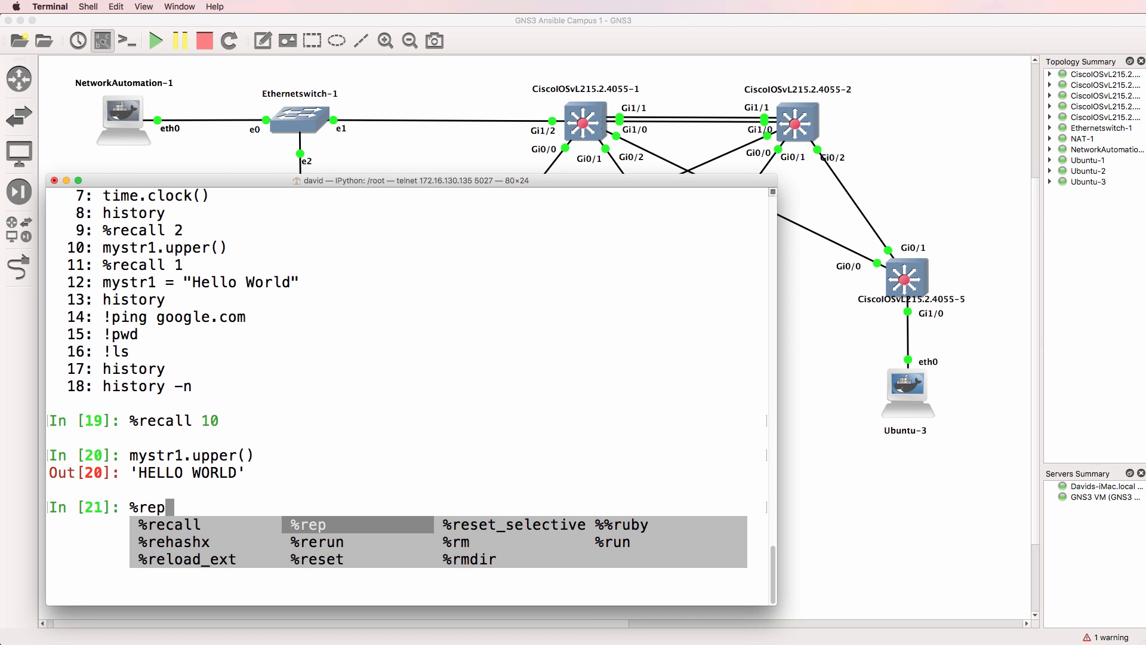
{"action": "type", "text": "1"}
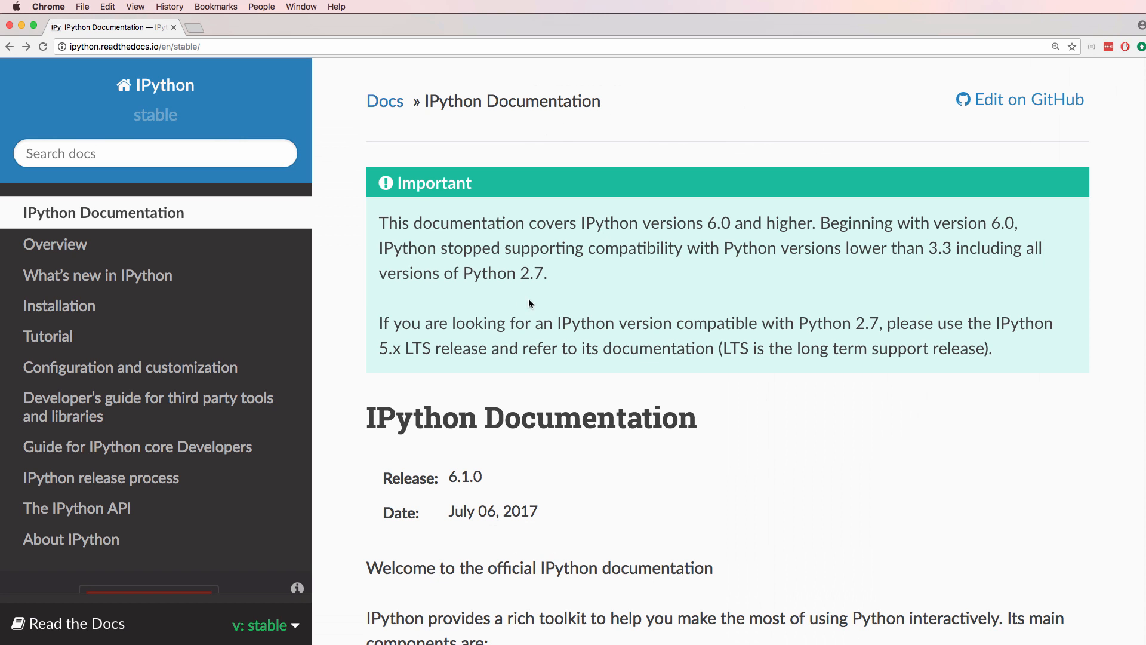
{"action": "mouse_move", "coordinate": [577, 298]}
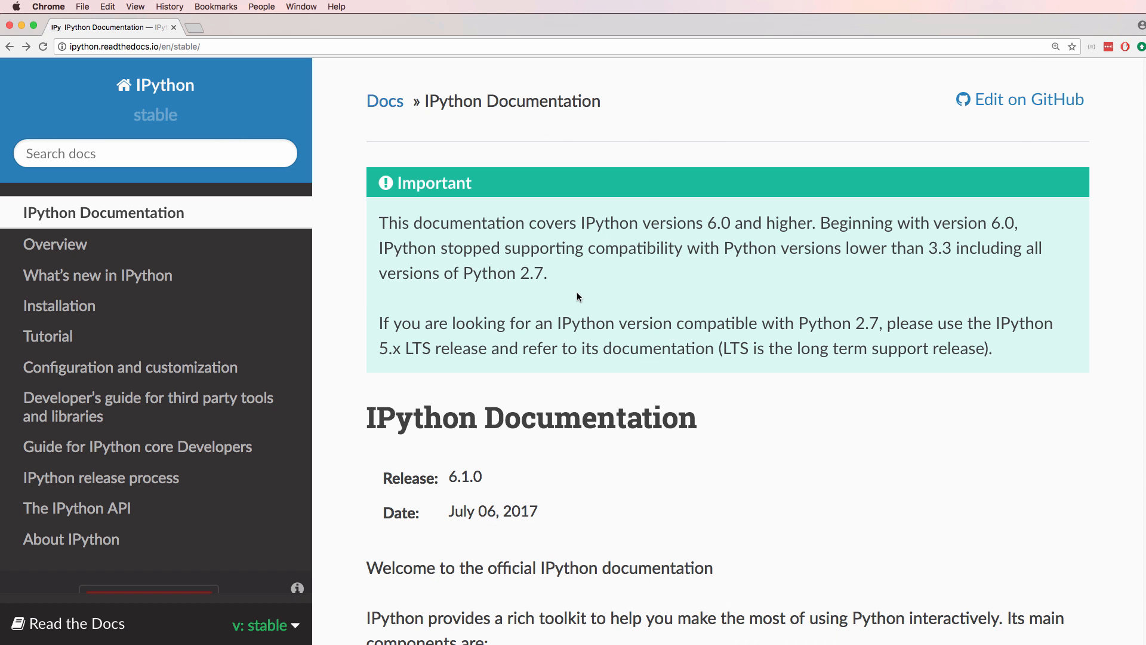
Scroll the IPython docs home page through the overview and main features list.
{"action": "scroll", "scroll_direction": "down", "scroll_amount": 3}
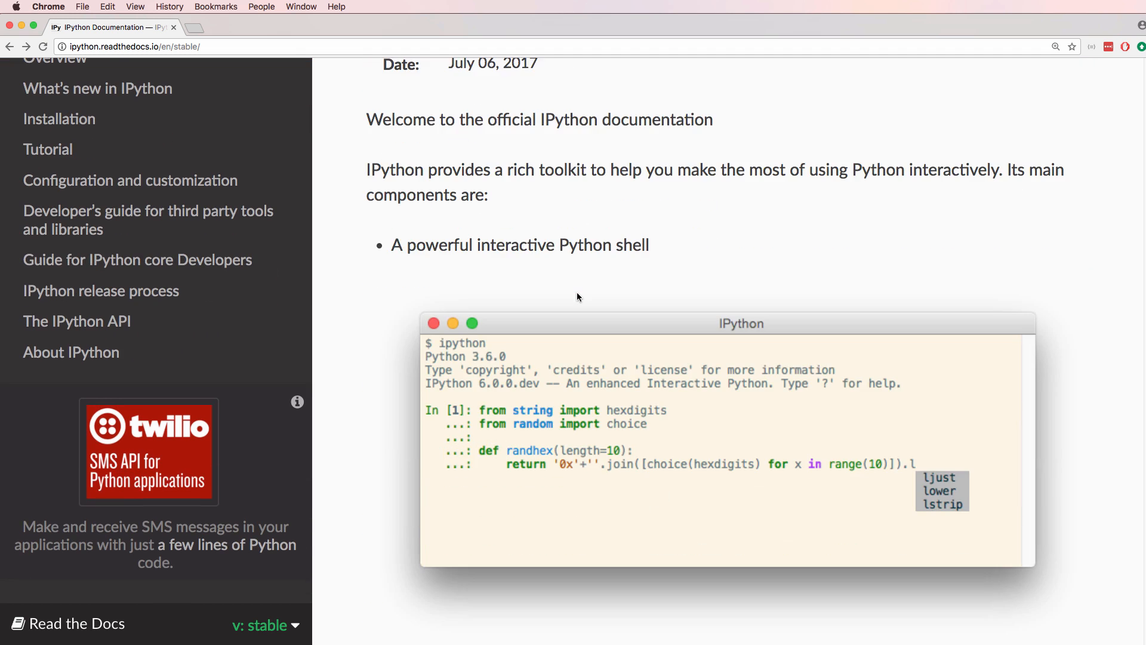
{"action": "scroll", "scroll_direction": "down", "scroll_amount": 3}
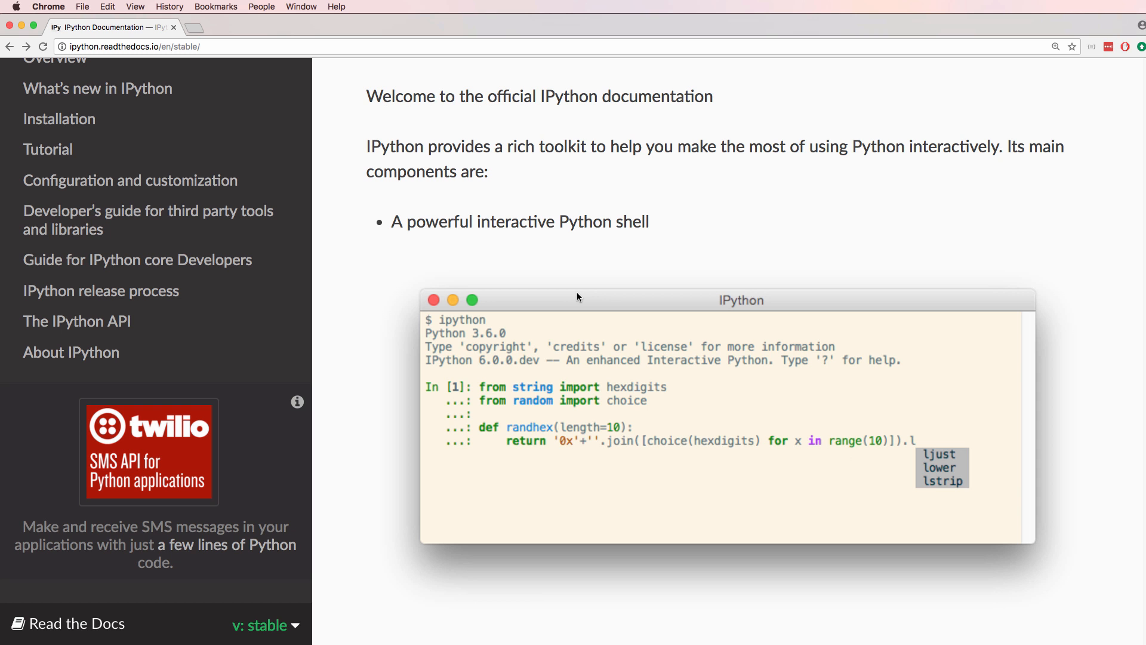
{"action": "scroll", "scroll_direction": "down", "scroll_amount": 3}
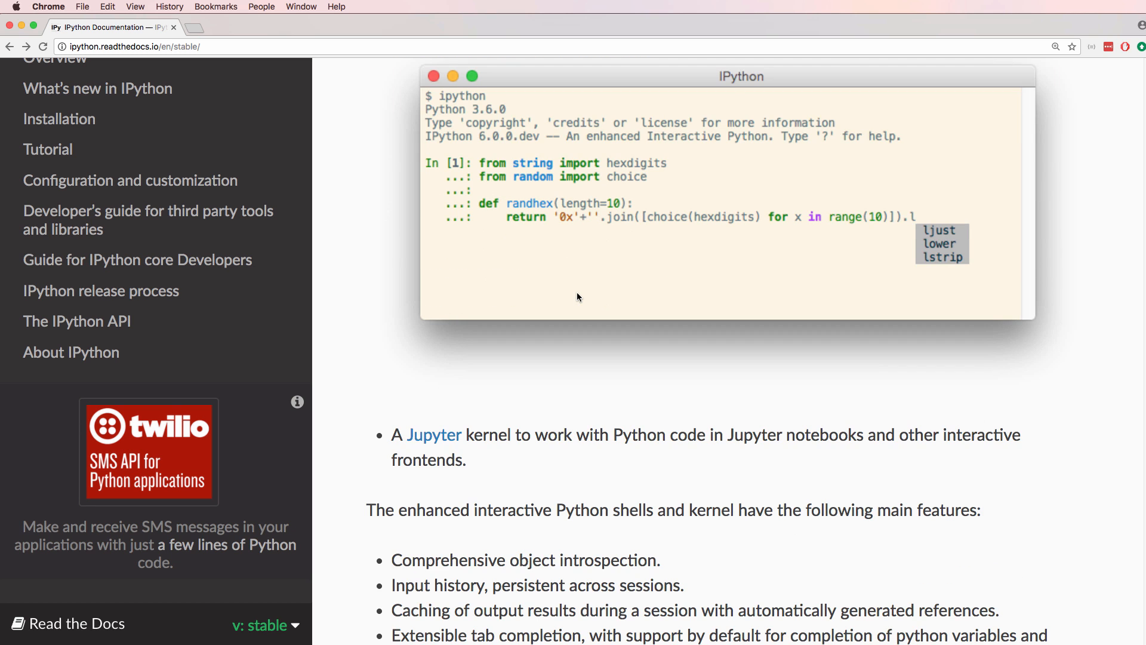
{"action": "scroll", "scroll_direction": "down", "scroll_amount": 3}
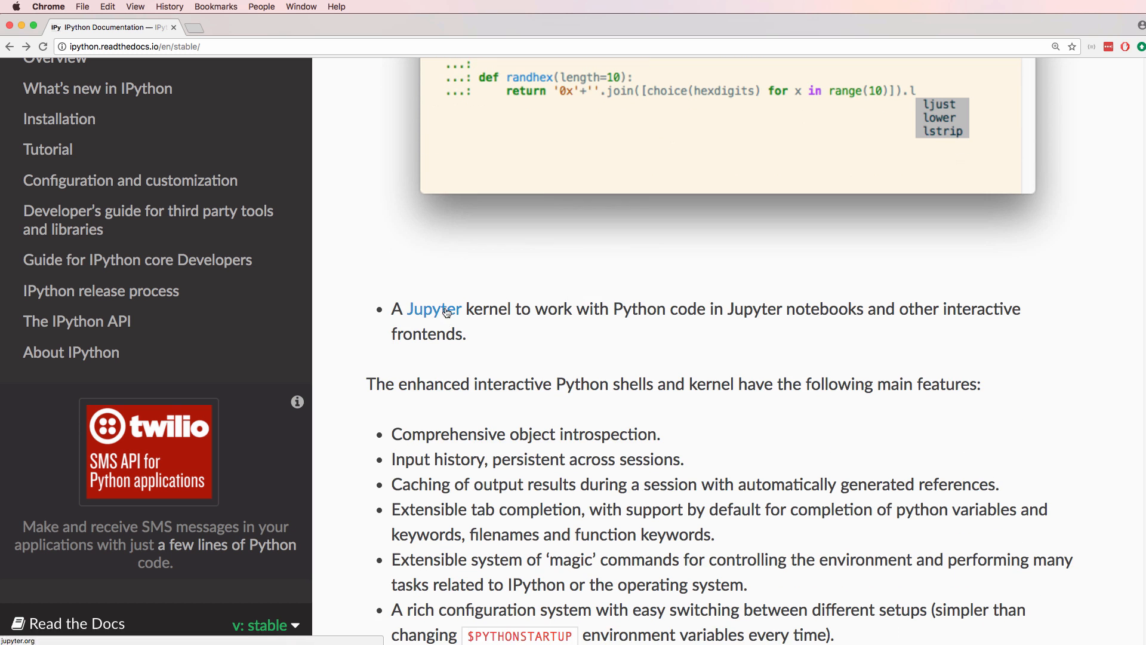
{"action": "scroll", "scroll_direction": "down", "scroll_amount": 3}
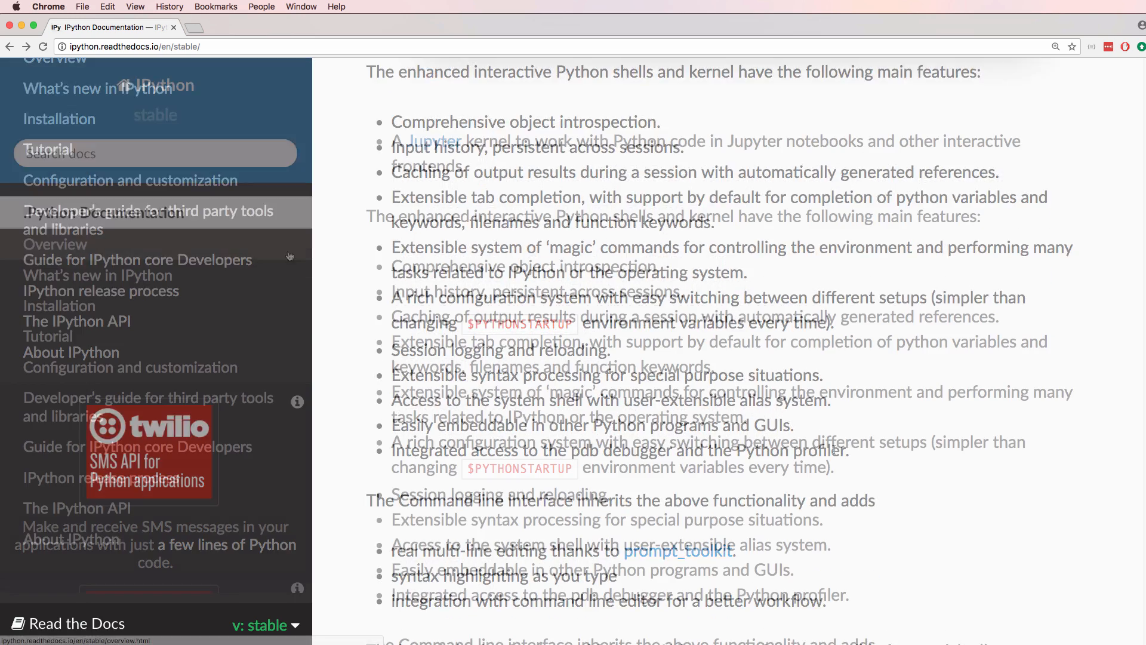
Open Tutorial > Introducing IPython and read the tab completion section.
{"action": "left_click", "coordinate": [48, 149]}
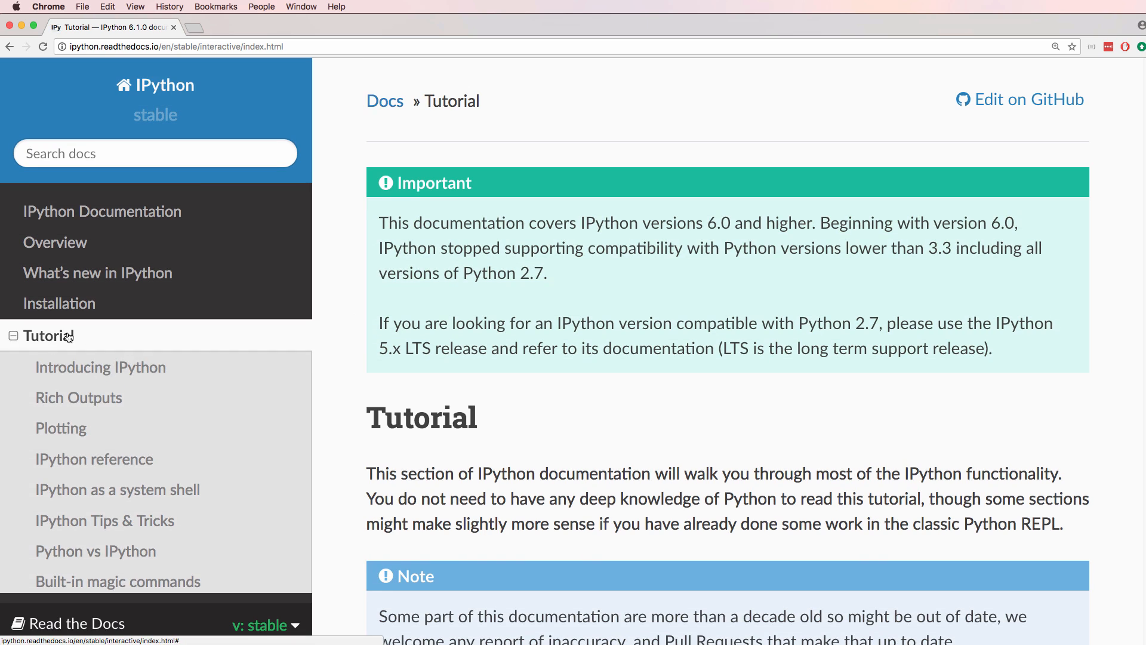
{"action": "left_click", "coordinate": [101, 366]}
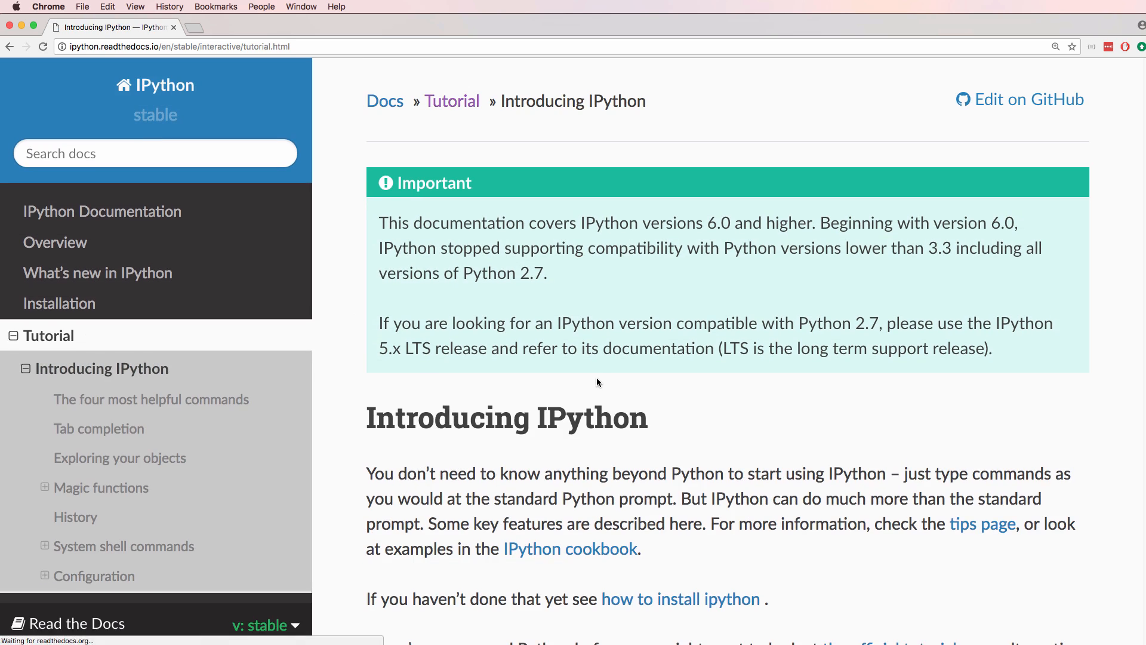
{"action": "scroll", "scroll_direction": "down", "scroll_amount": 3}
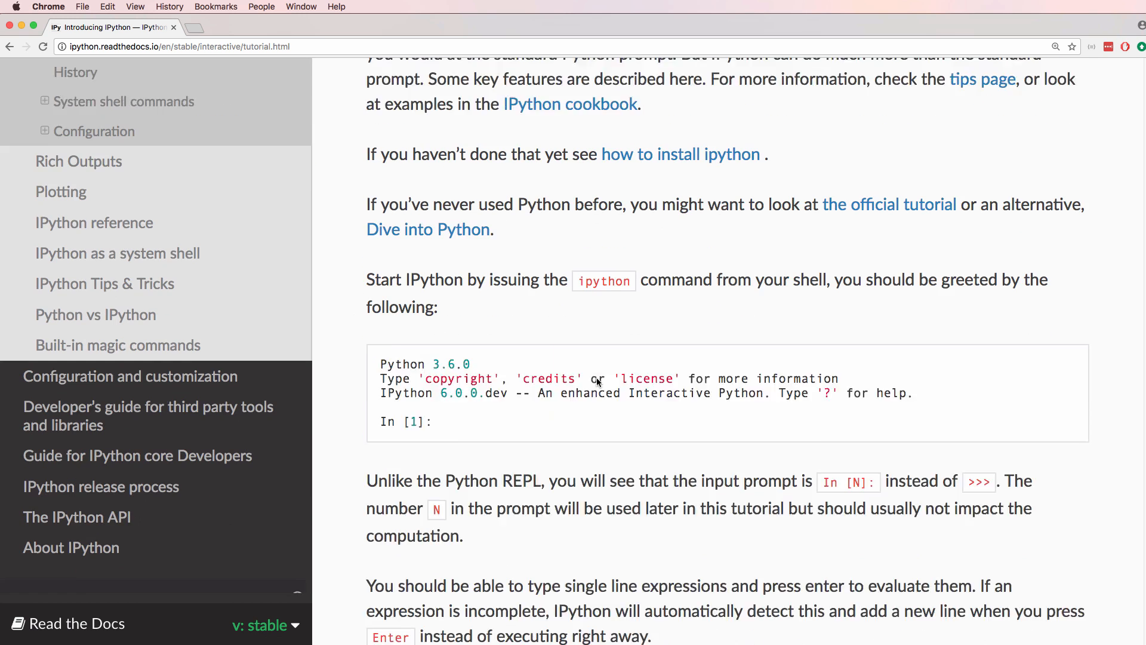
{"action": "scroll", "scroll_direction": "down", "scroll_amount": 3}
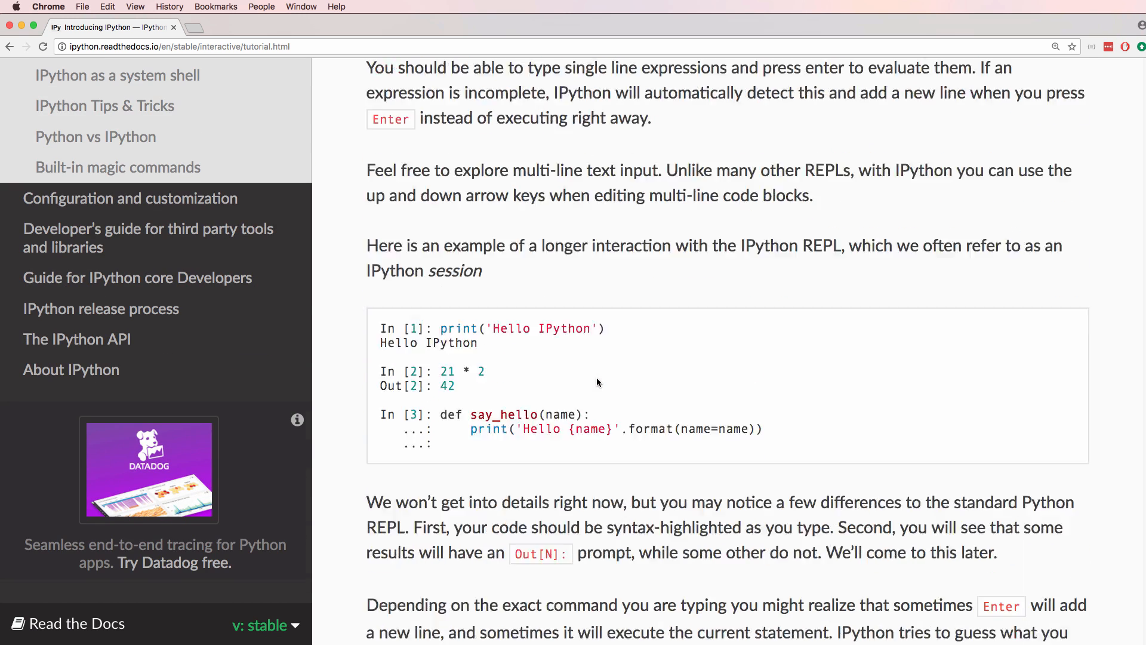
{"action": "scroll", "scroll_direction": "down", "scroll_amount": 3}
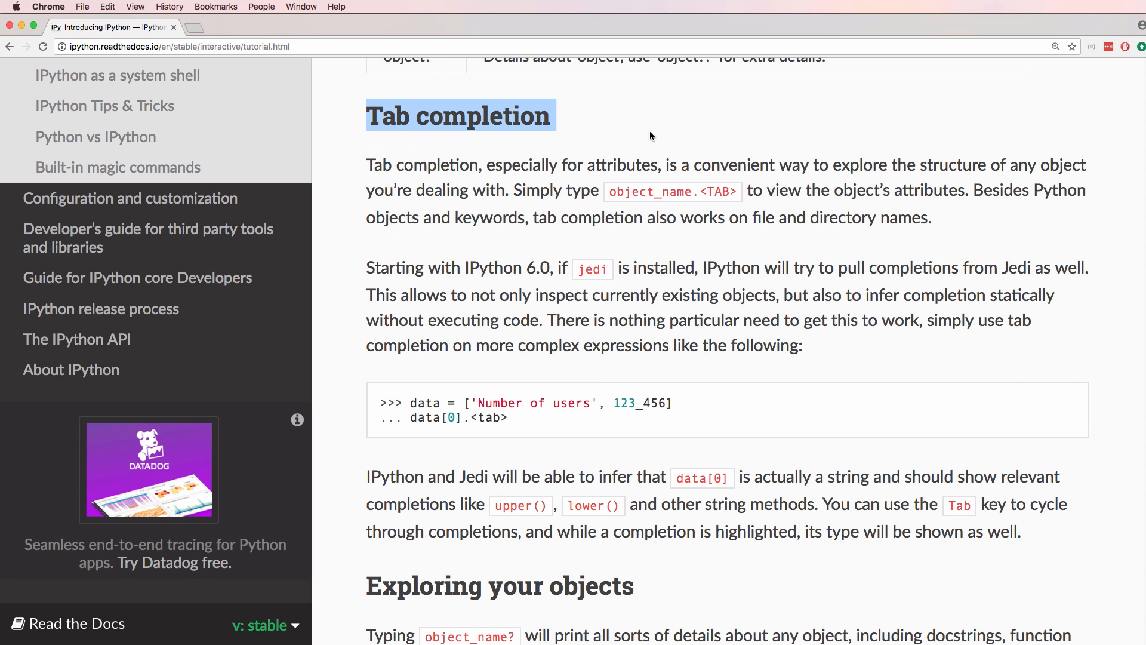
Continue through object exploration and magic functions to Running and Editing.
{"action": "scroll", "scroll_direction": "down", "scroll_amount": 3}
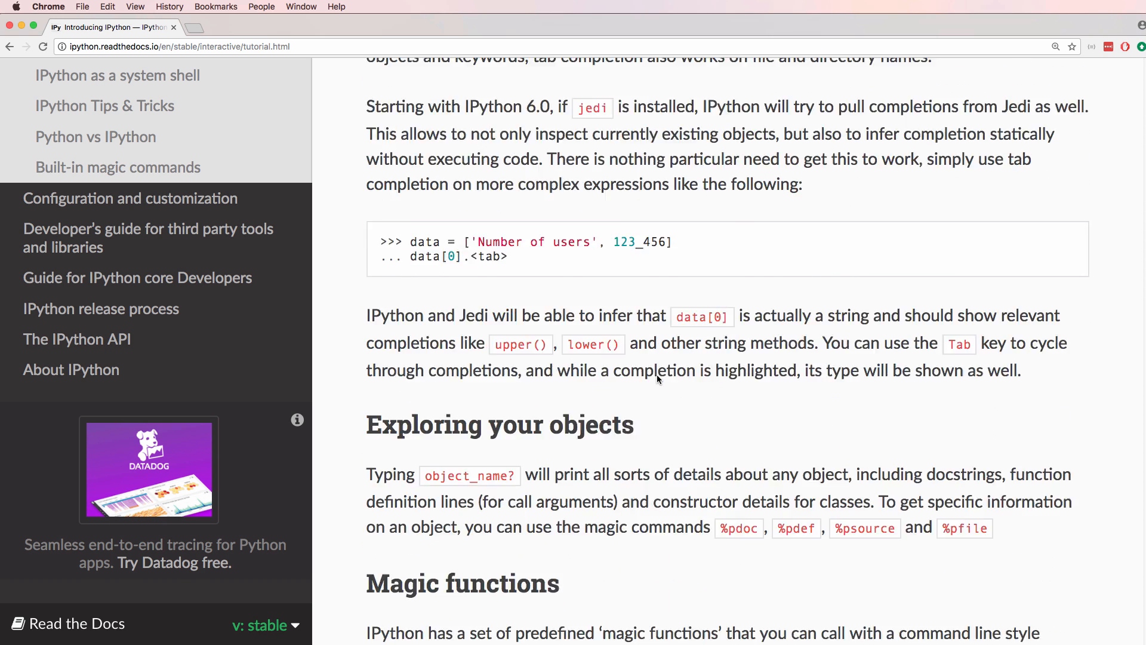
{"action": "scroll", "scroll_direction": "down", "scroll_amount": 3}
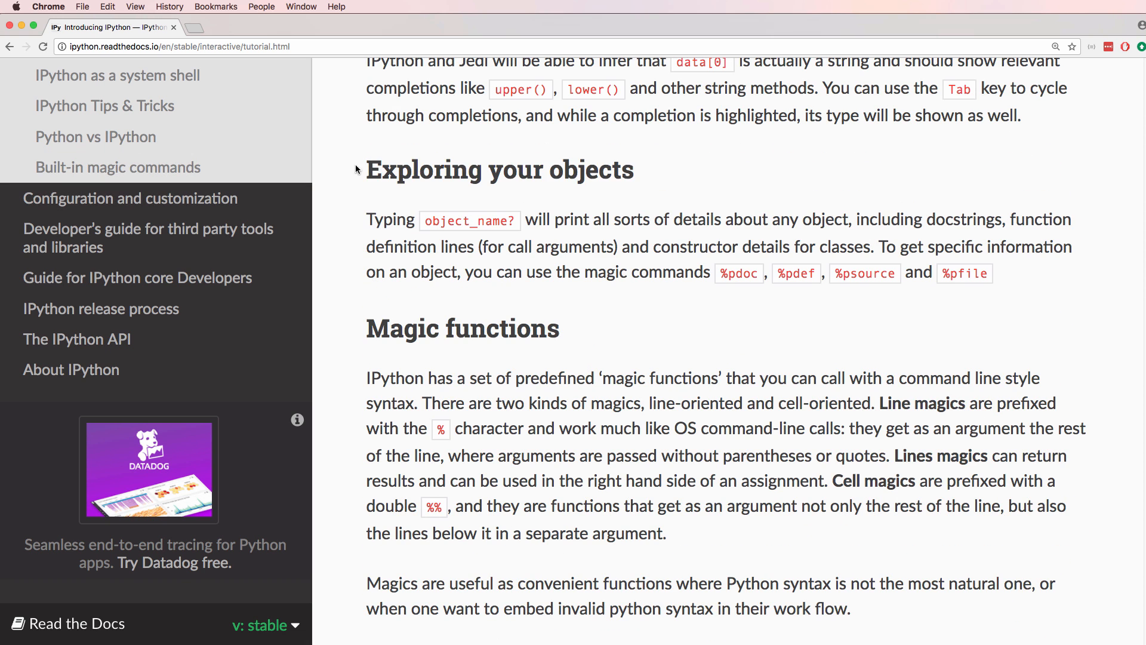
{"action": "scroll", "scroll_direction": "down", "scroll_amount": 3}
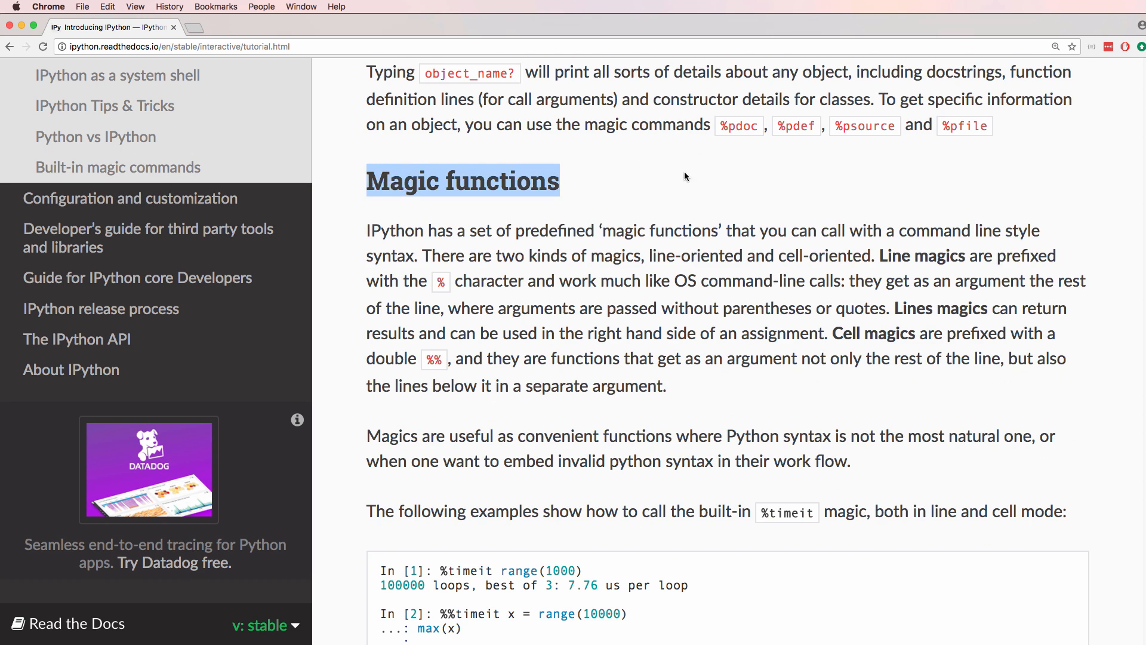
{"action": "scroll", "scroll_direction": "down", "scroll_amount": 3}
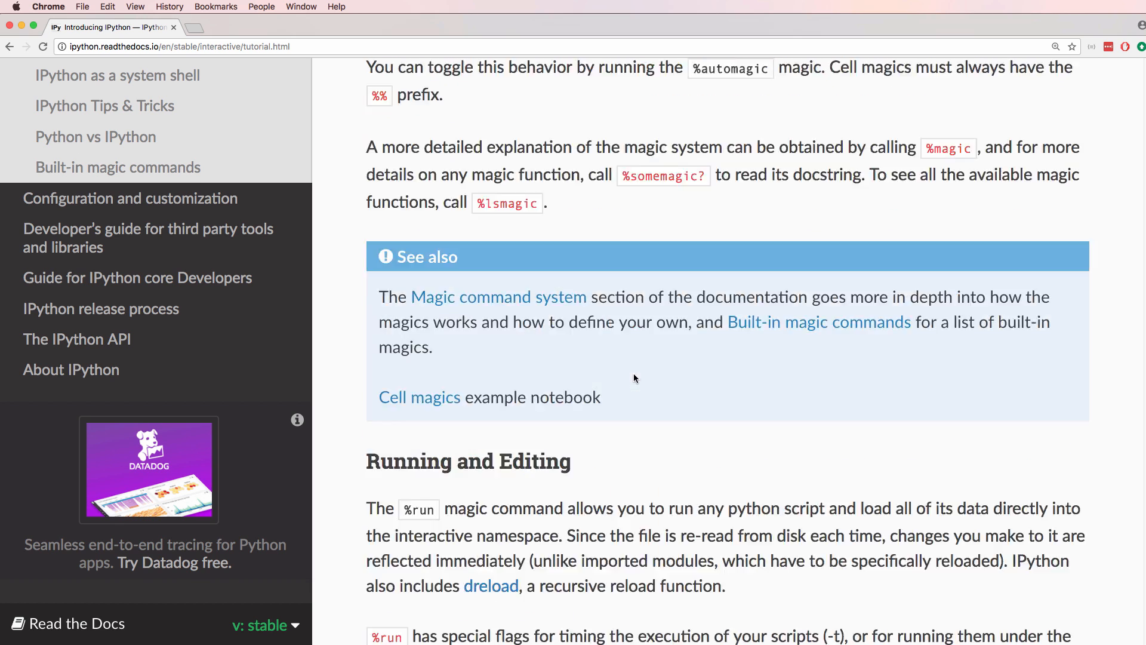
{"action": "scroll", "scroll_direction": "down", "scroll_amount": 3}
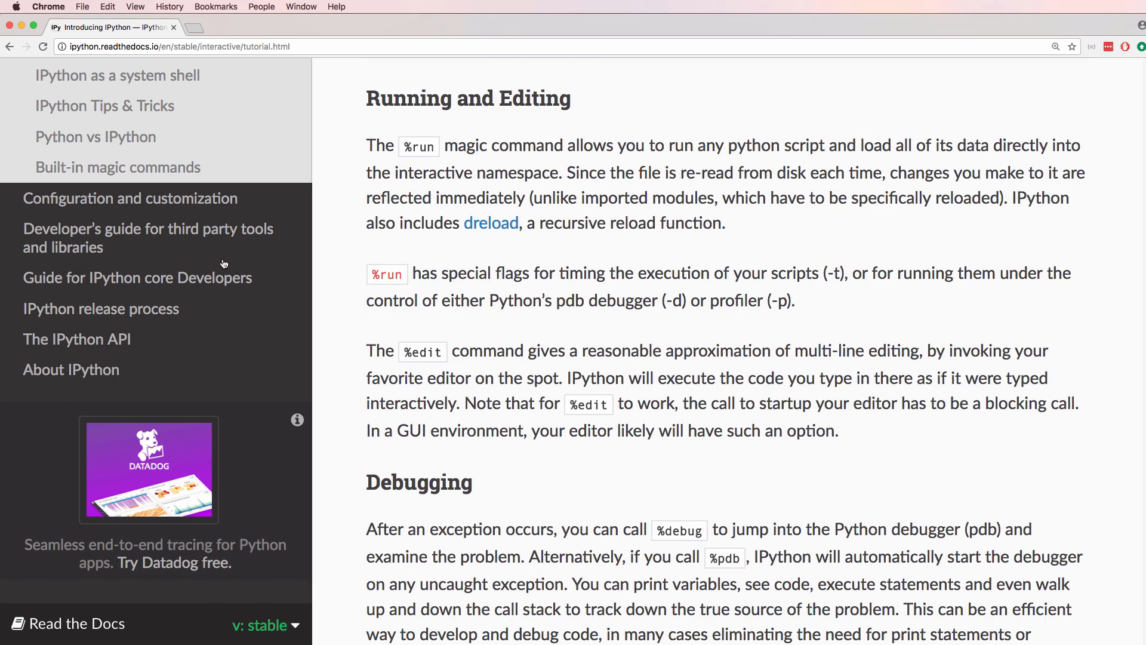